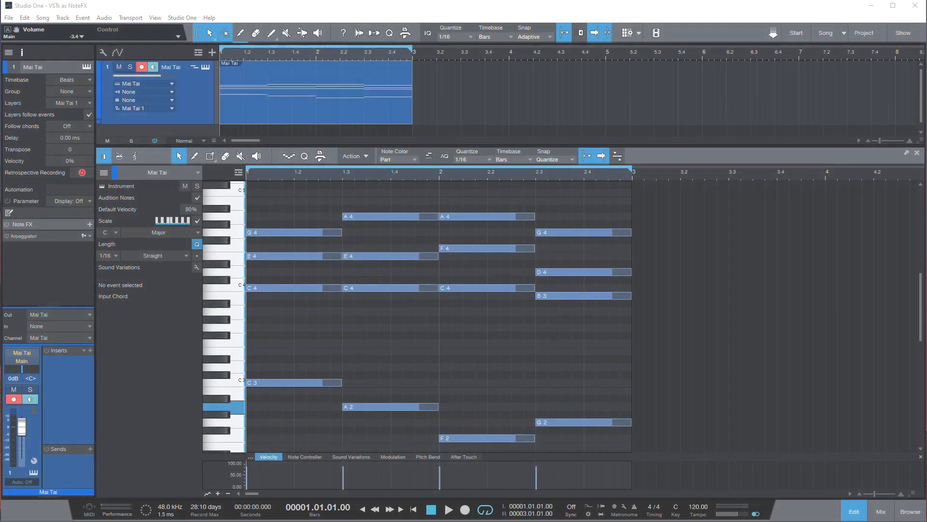
mouse_move(205, 67)
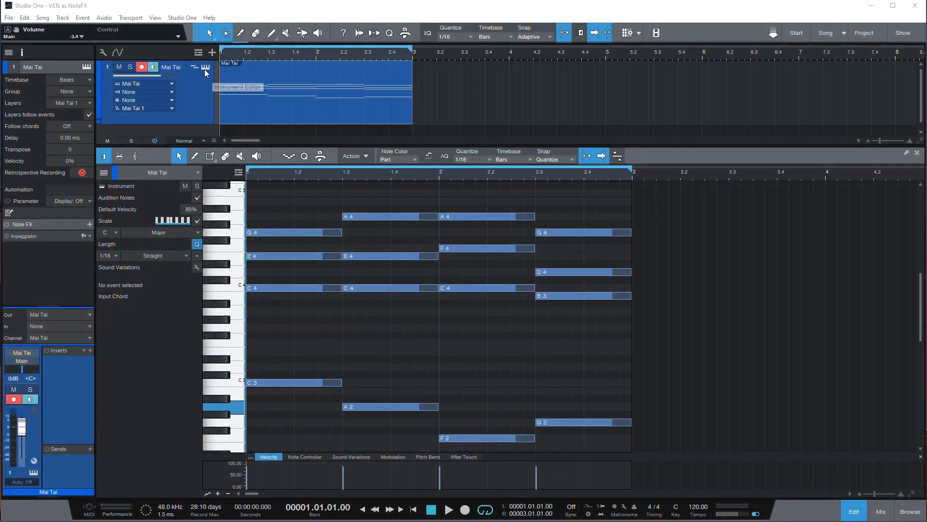
Step: Glance at the Mai Tai synth panel, then audition the chord part from the start
click(204, 66)
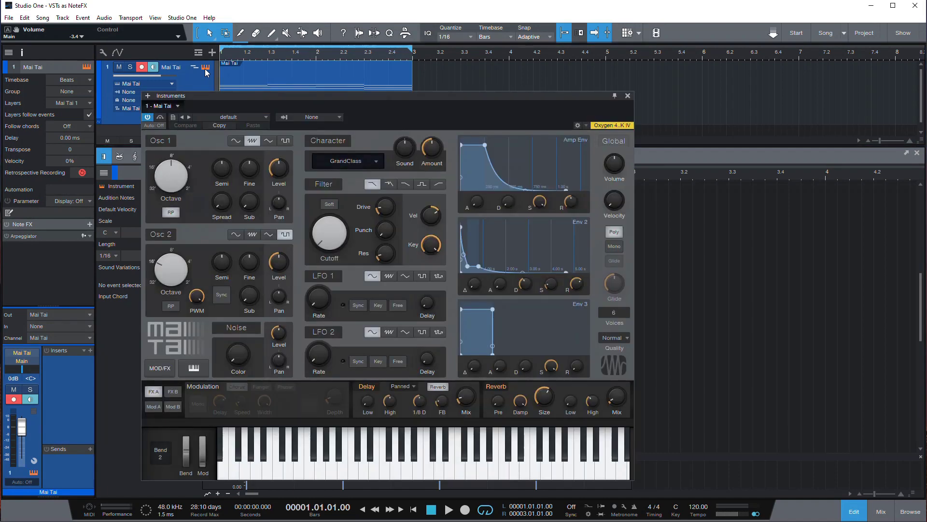
mouse_move(210, 113)
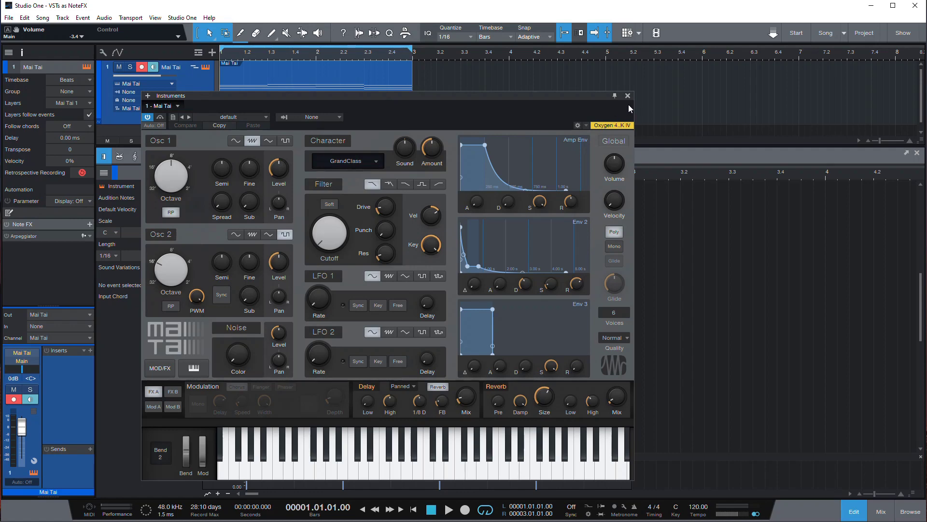
click(628, 96)
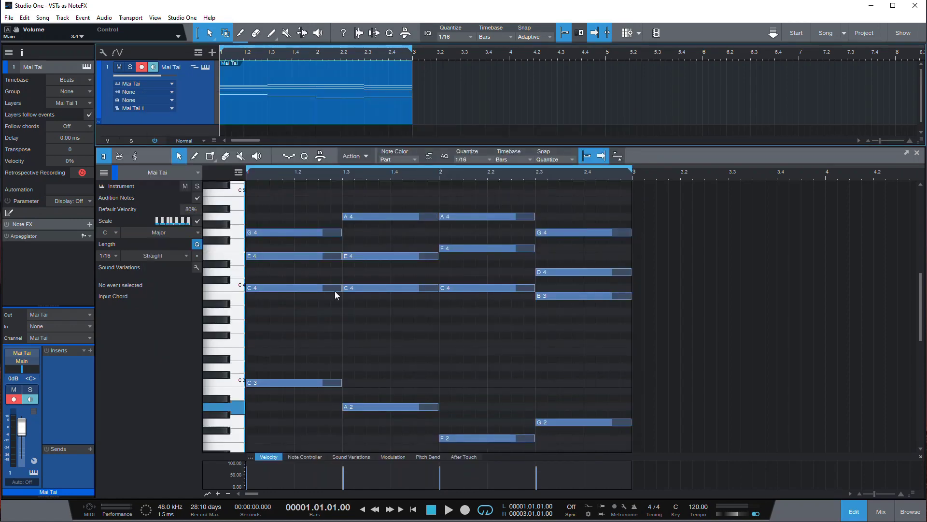
click(448, 509)
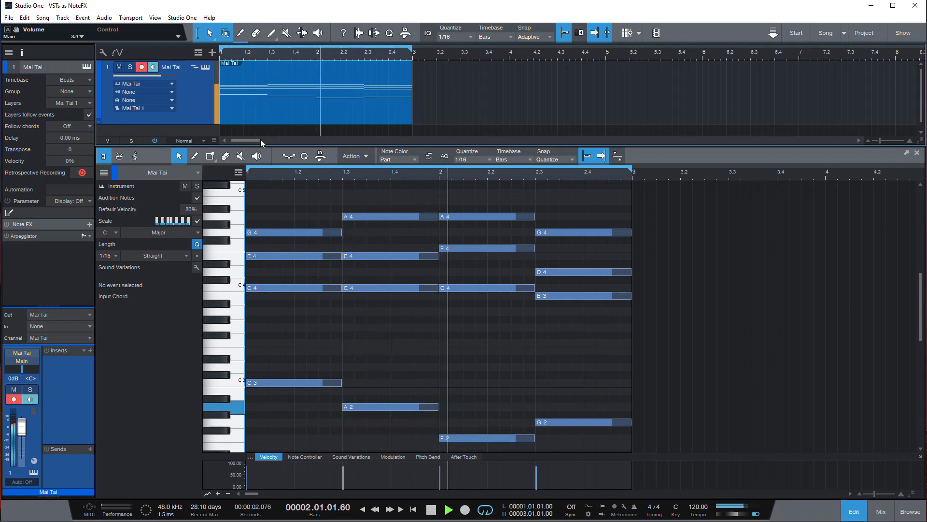
click(414, 509)
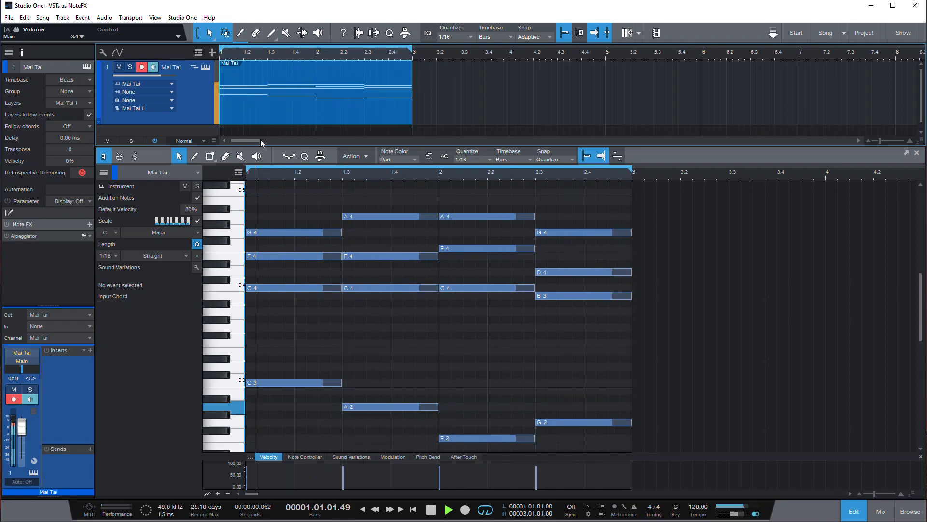
click(449, 509)
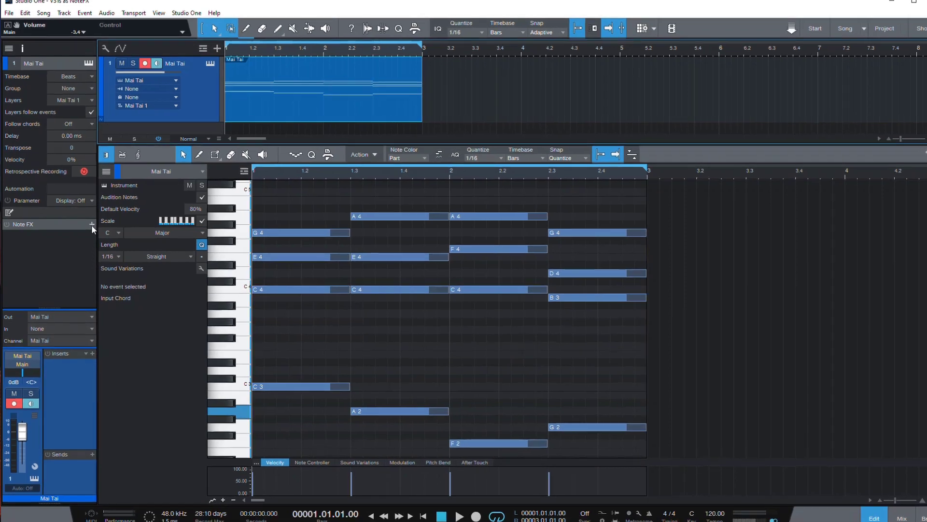
Step: Add an Arpeggiator Note FX to the Mai Tai track at 1/8 rate with a different play mode
click(91, 225)
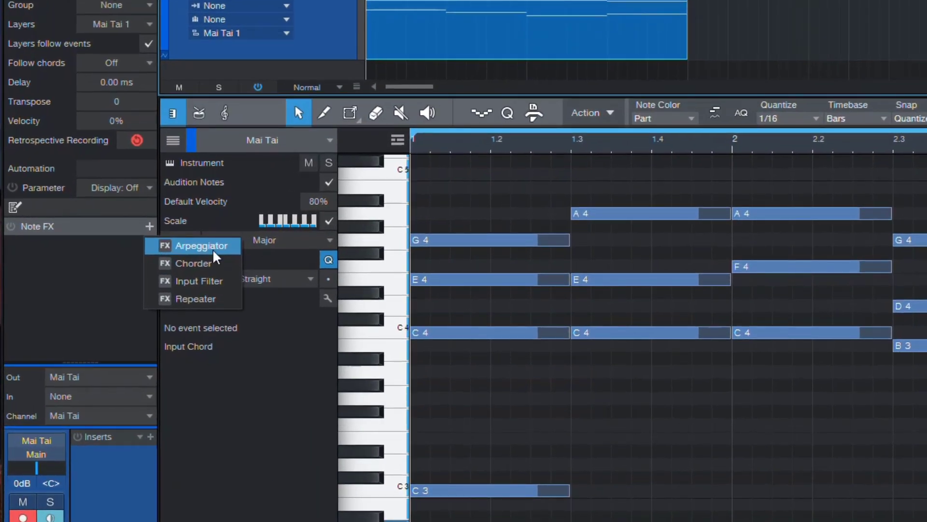
mouse_move(213, 262)
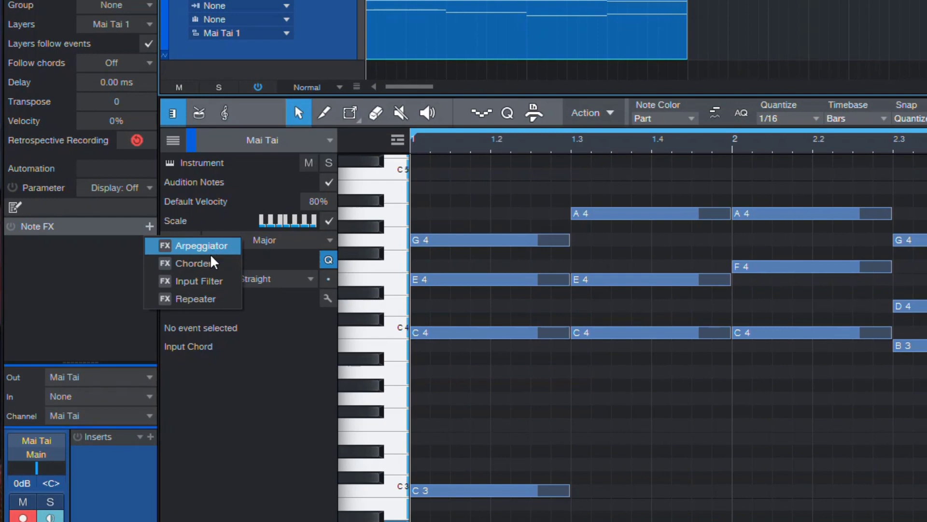
mouse_move(223, 253)
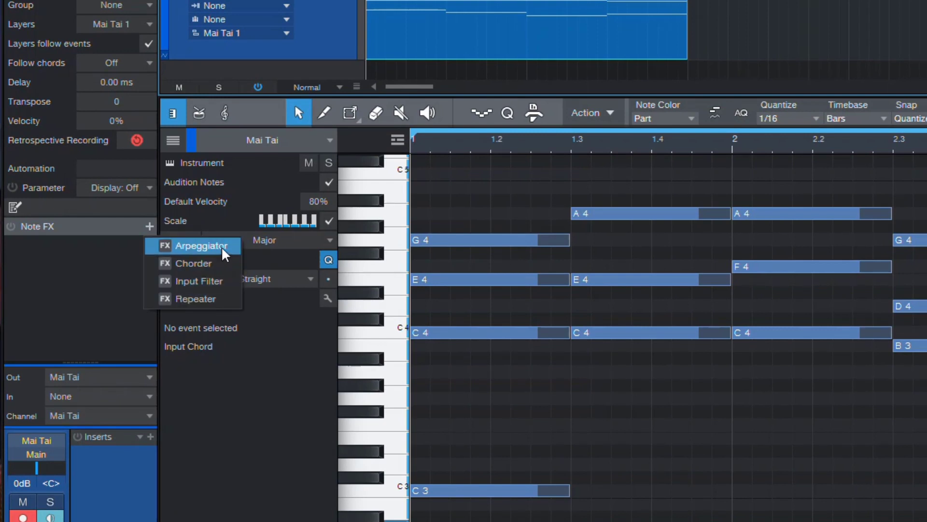
click(204, 245)
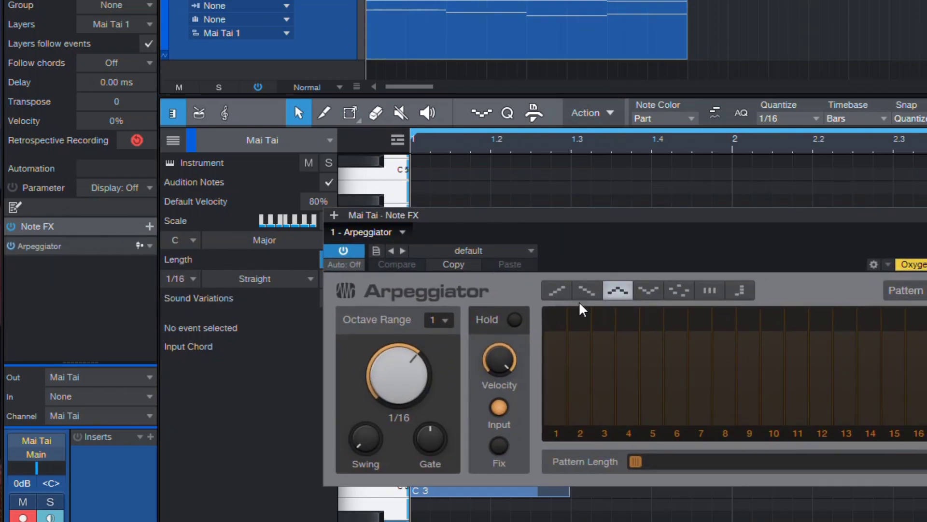
mouse_move(607, 320)
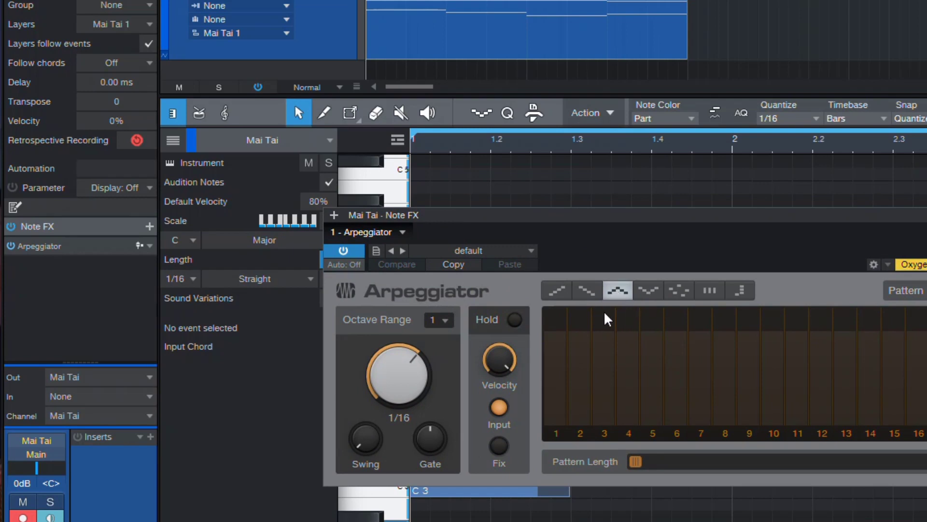
mouse_move(636, 331)
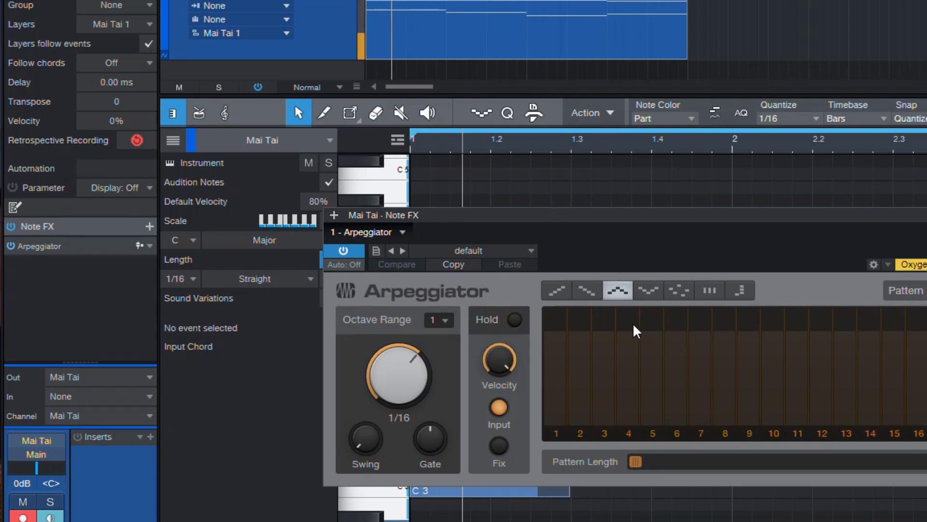
click(555, 433)
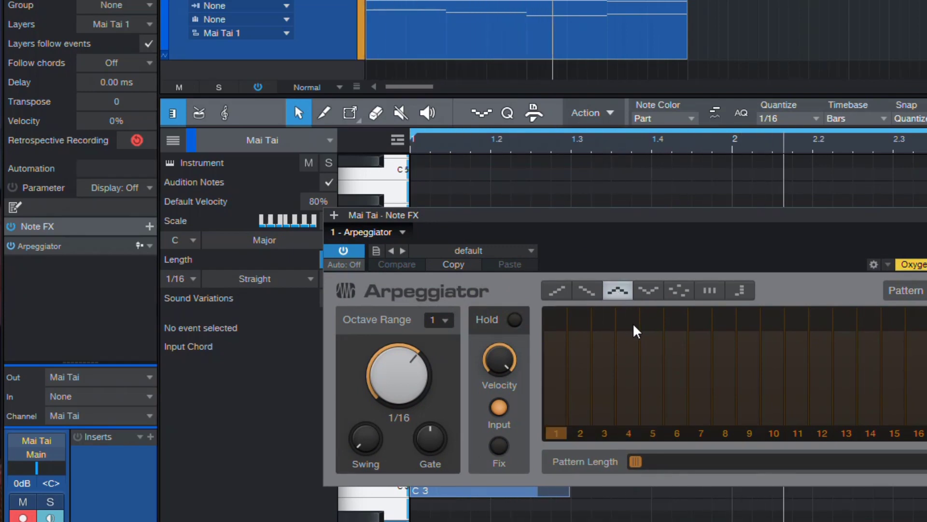
click(604, 433)
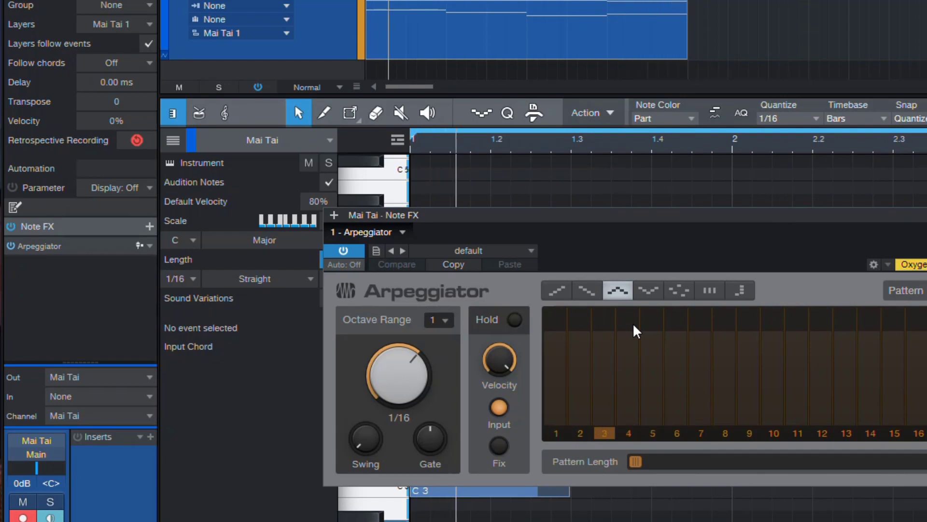
click(556, 433)
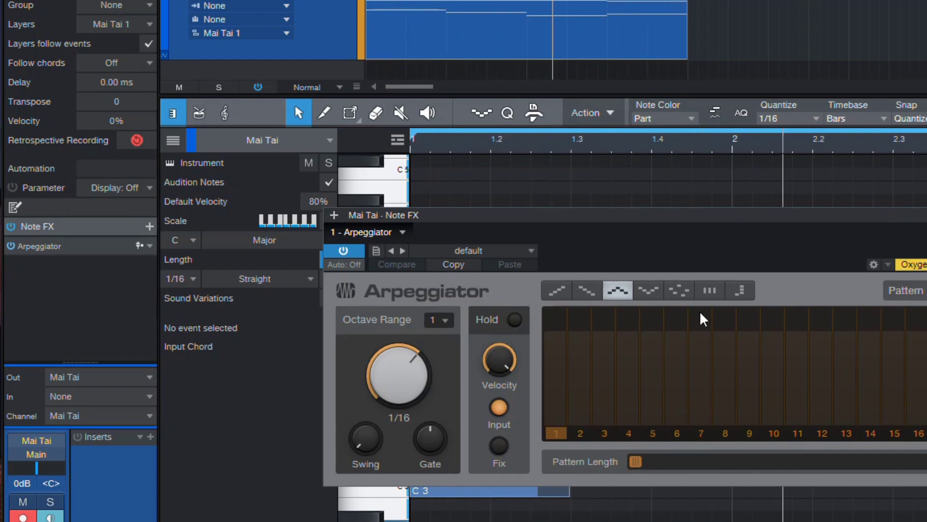
click(740, 290)
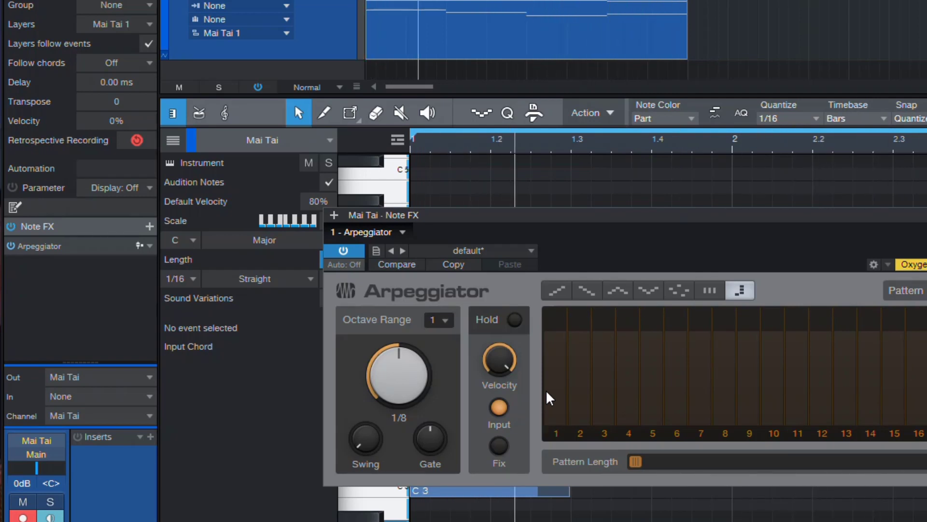
mouse_move(469, 294)
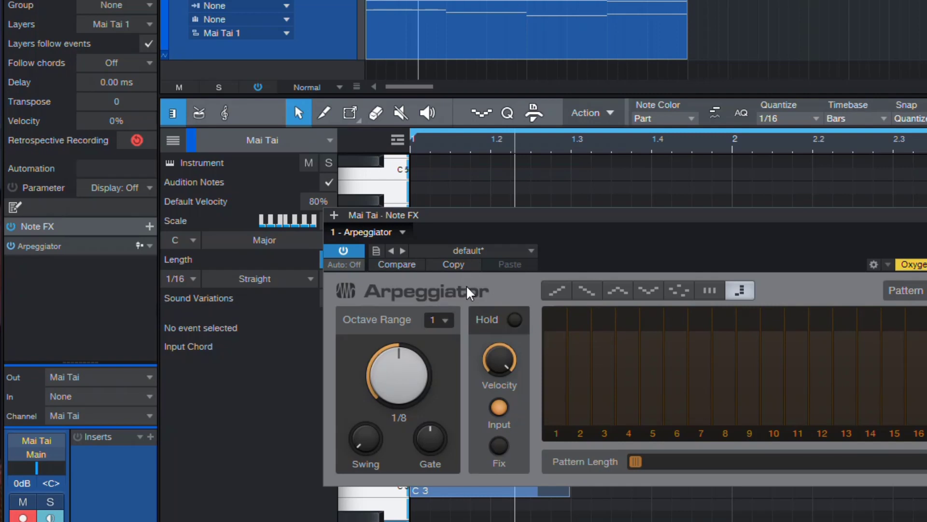
mouse_move(479, 295)
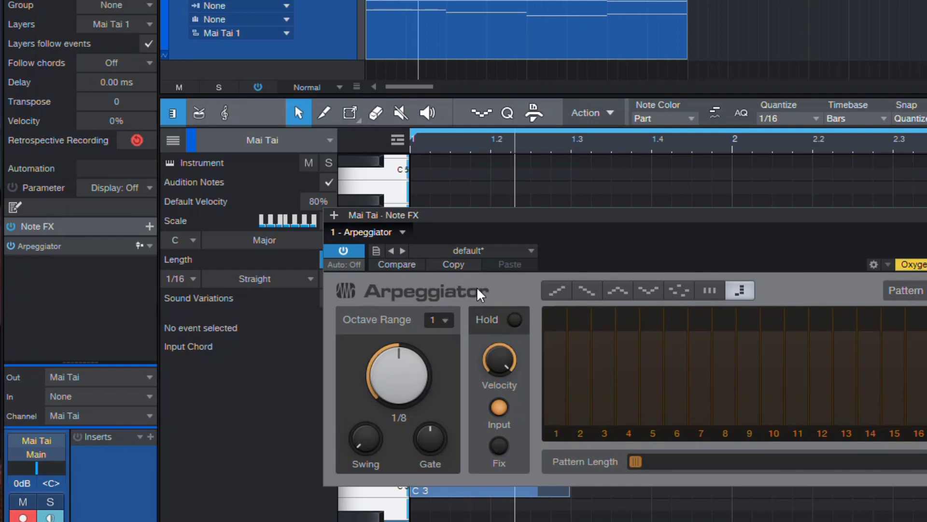
mouse_move(156, 268)
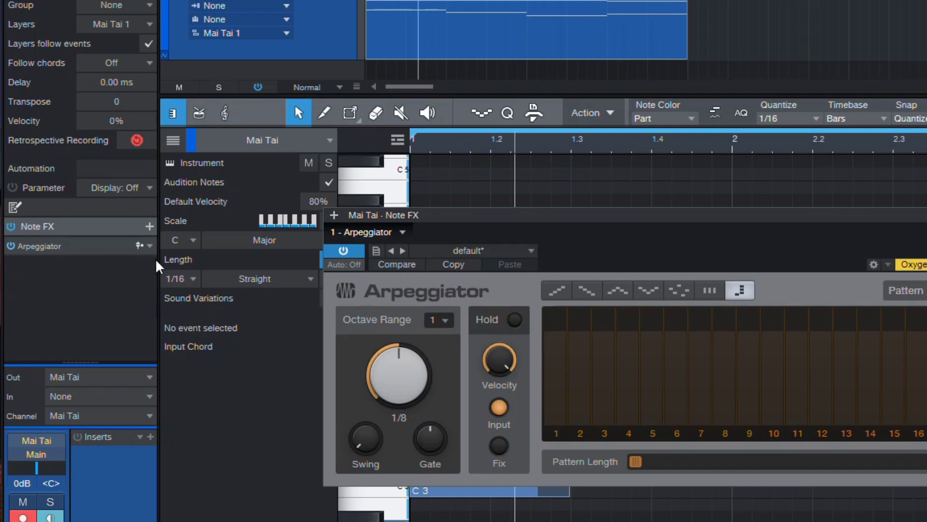
mouse_move(86, 239)
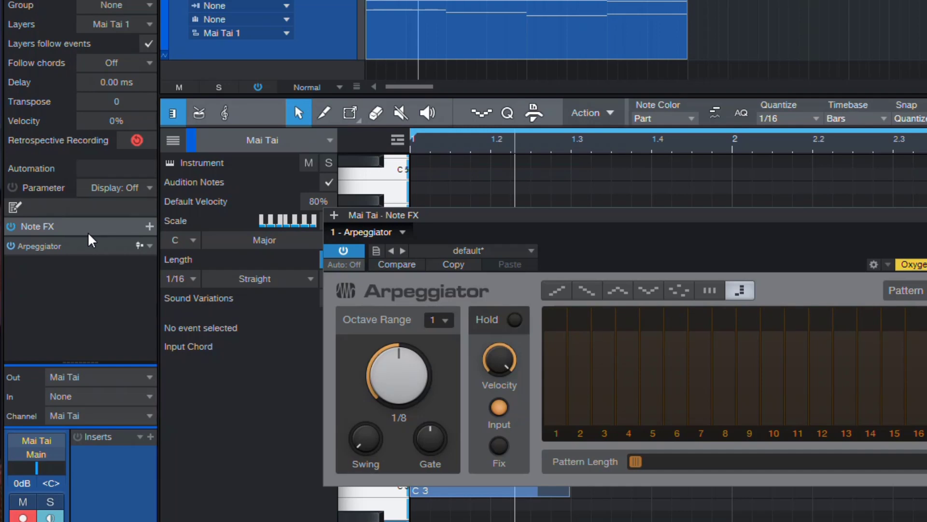
mouse_move(149, 226)
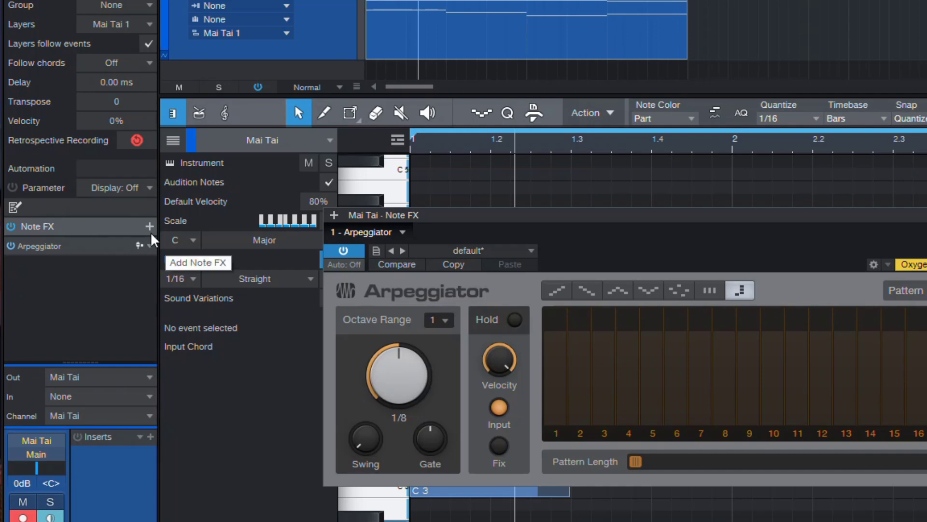
mouse_move(152, 231)
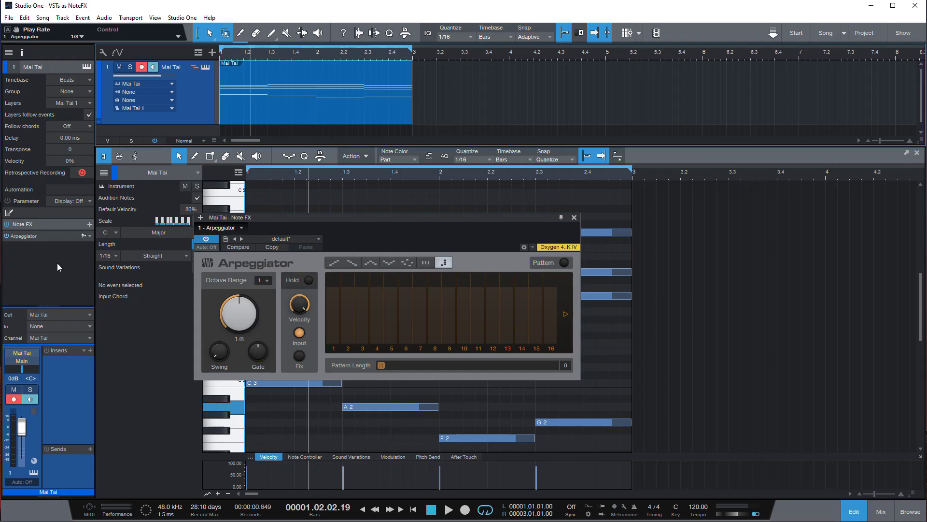
mouse_move(42, 269)
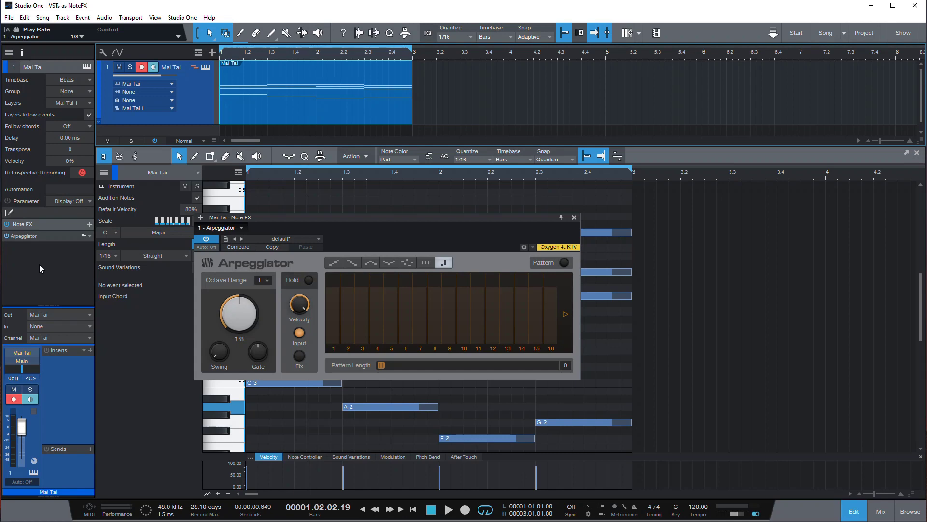
mouse_move(22, 262)
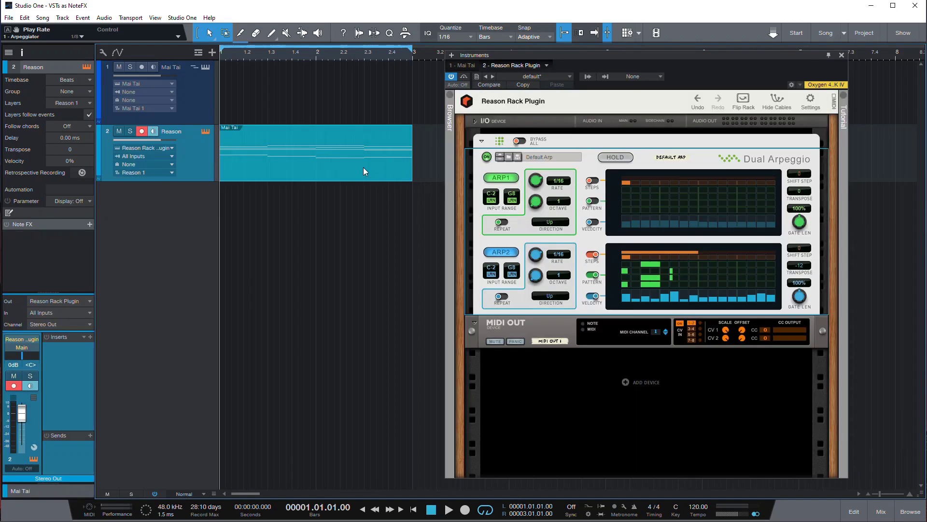
mouse_move(179, 100)
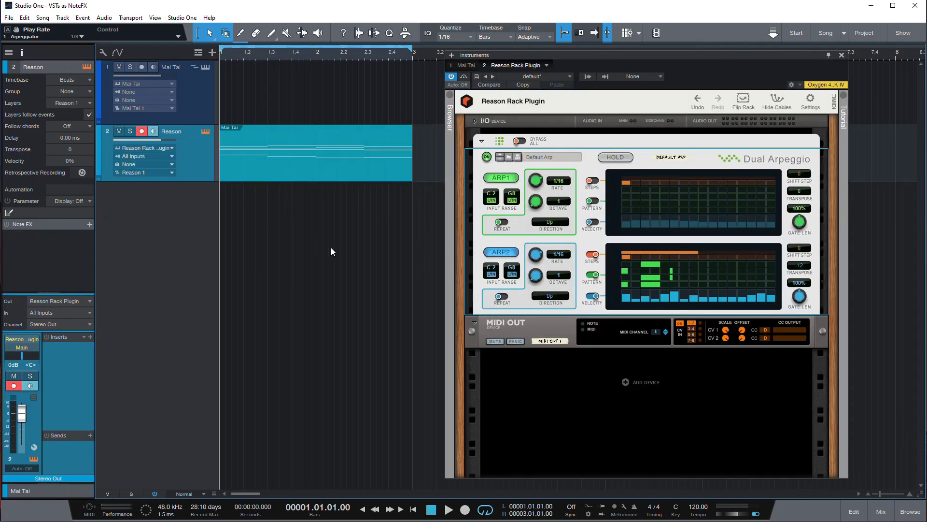
mouse_move(340, 172)
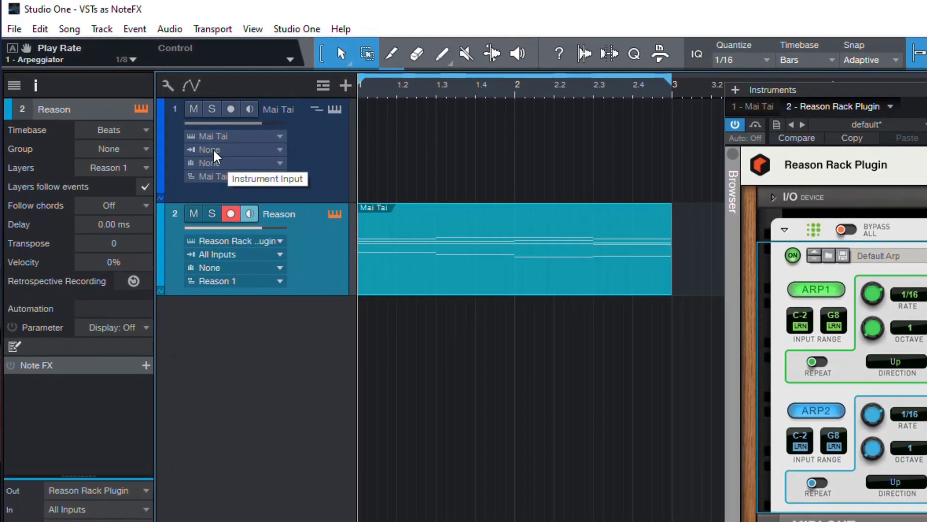
Step: Set the Mai Tai track's input to Reason Rack Plugin and start playback
click(278, 148)
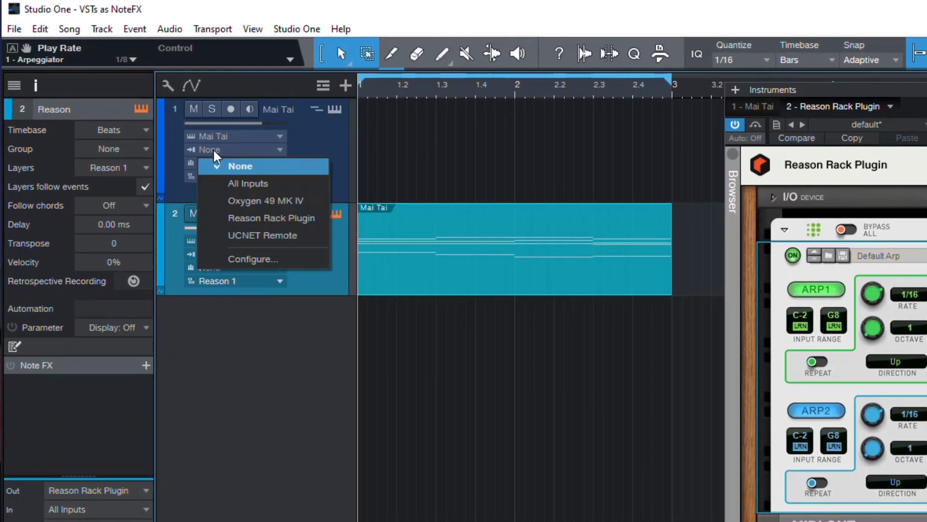
mouse_move(271, 217)
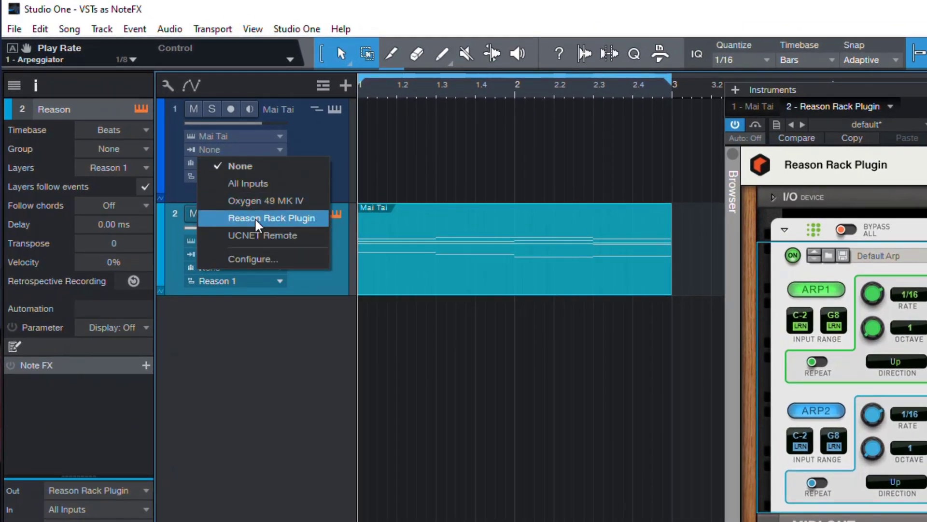
click(273, 218)
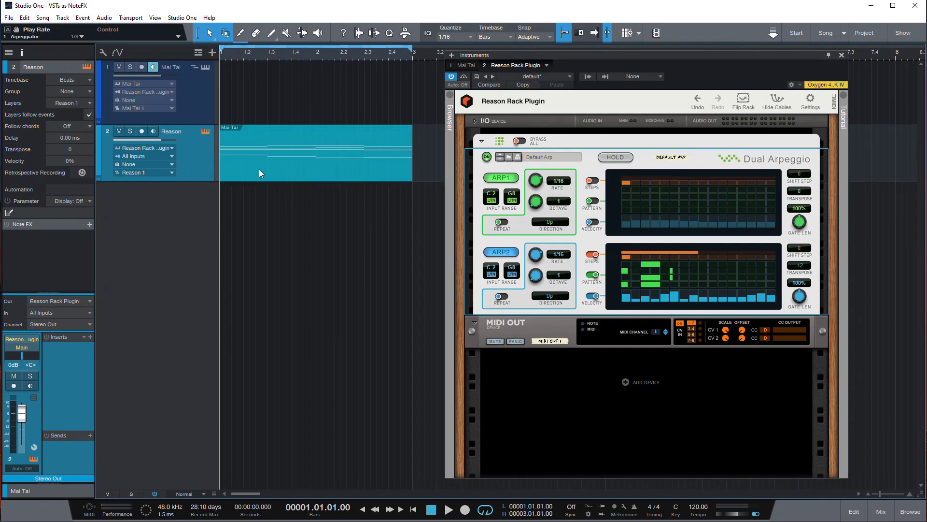
click(448, 509)
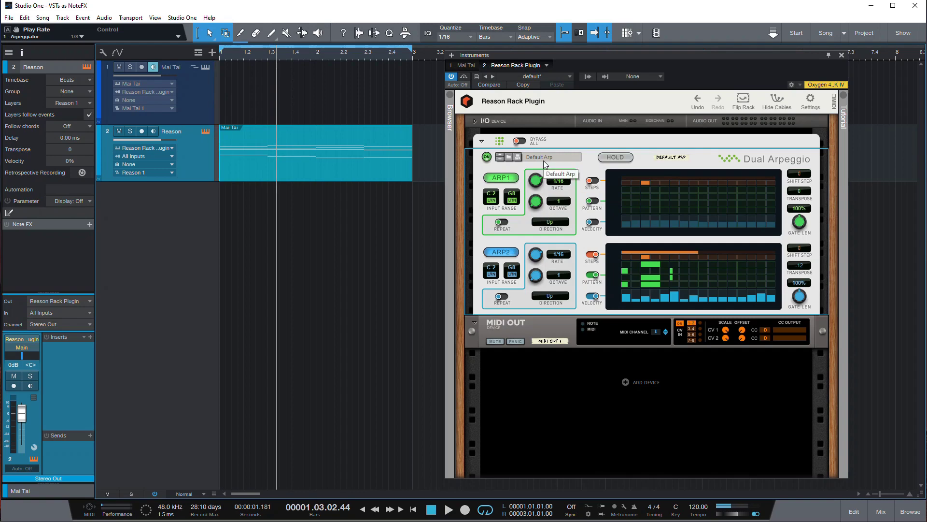
Step: Audition Dual Arpeggio patches (Polyrhythm, Crescendo, …) ending on Starpeggio, then stop playback
click(552, 158)
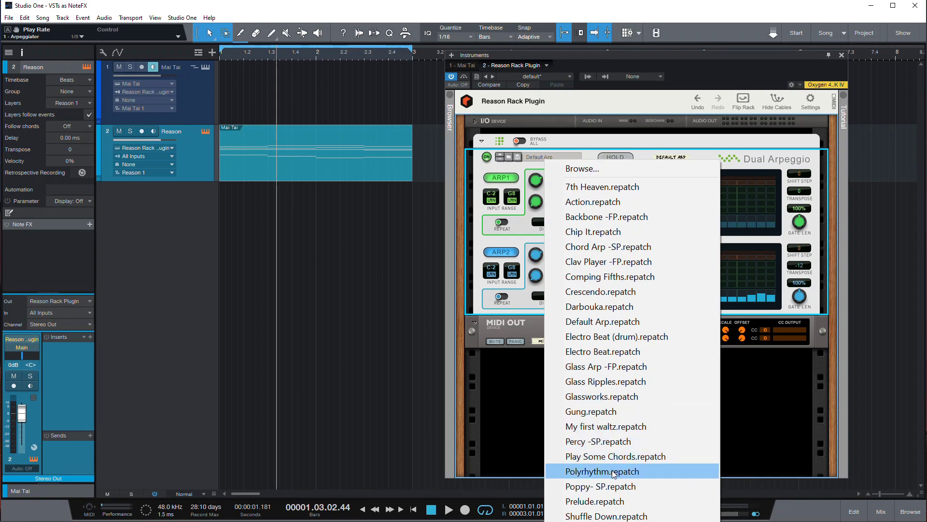
click(603, 471)
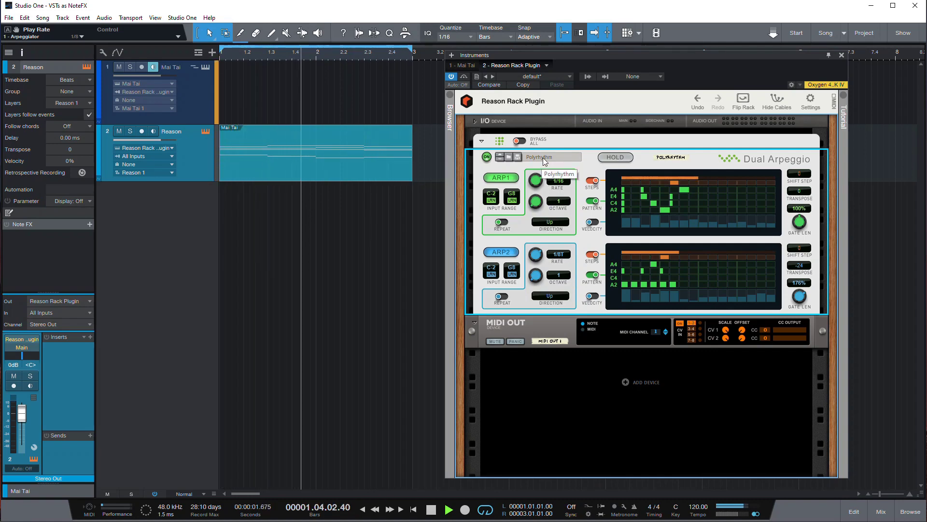
click(552, 156)
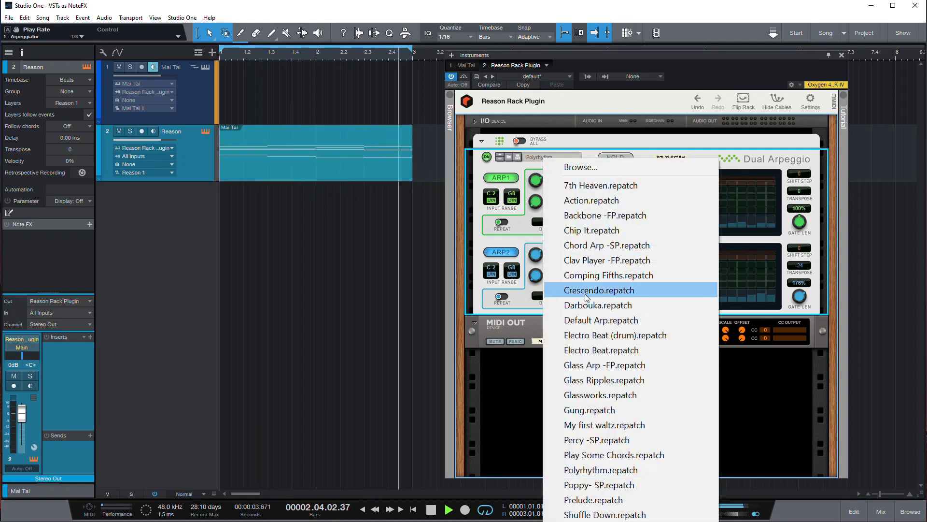
click(599, 290)
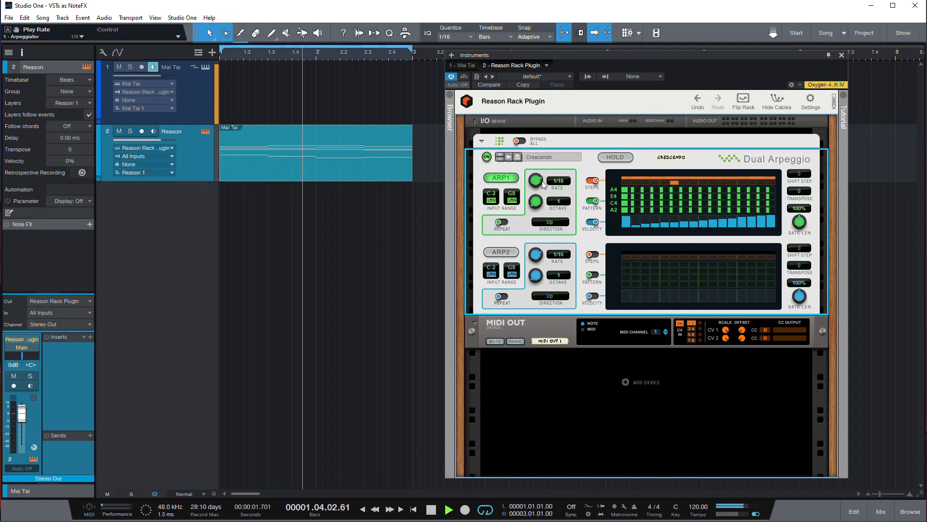
click(550, 156)
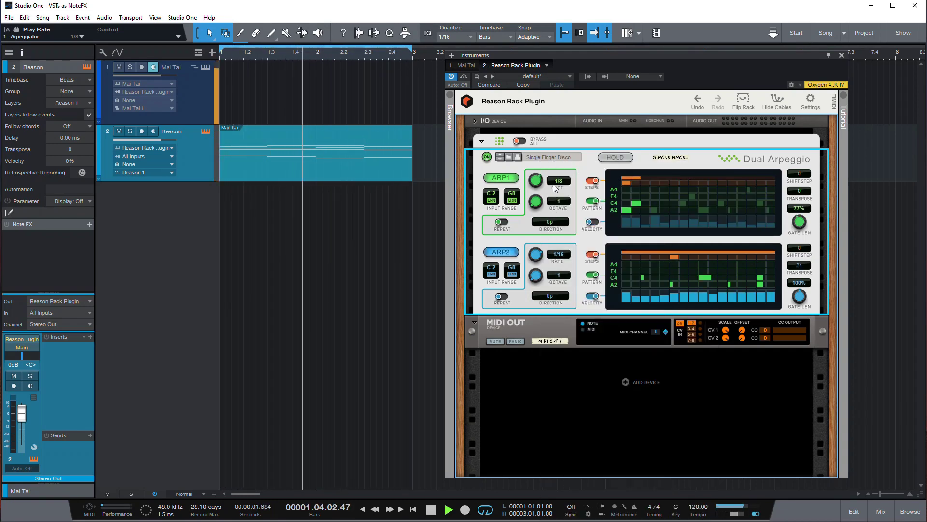
click(547, 157)
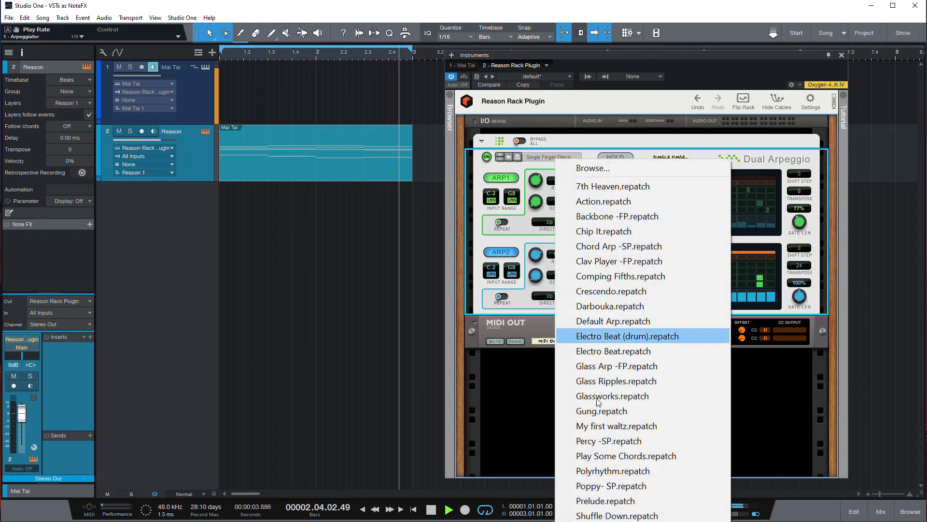
mouse_move(599, 403)
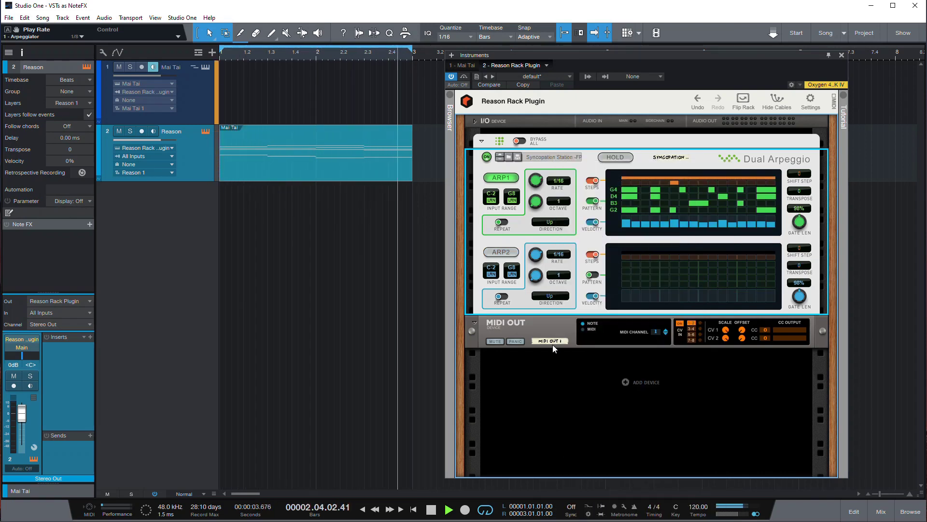
click(552, 156)
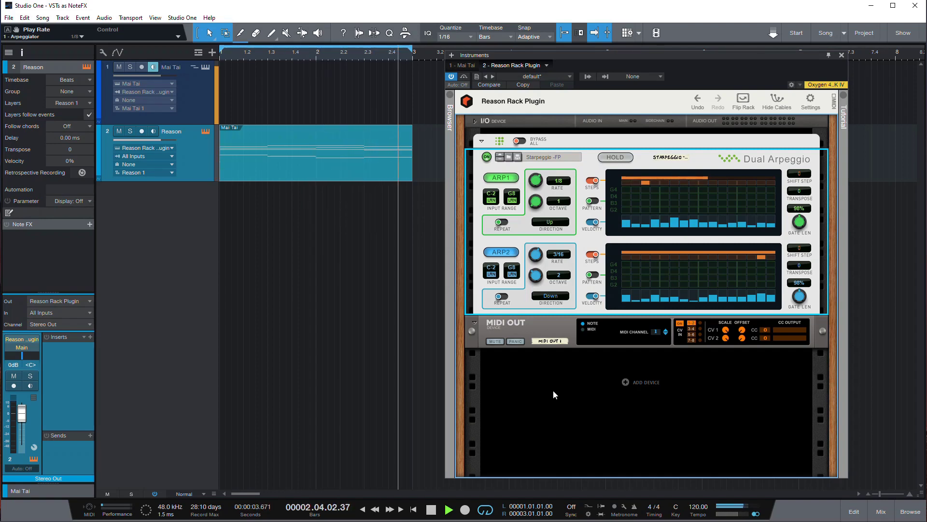
click(414, 509)
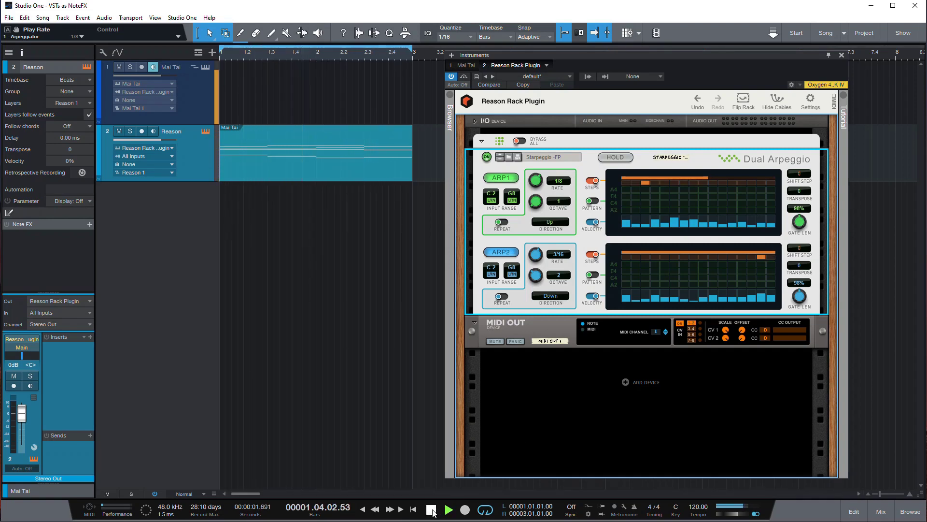
Step: Show the Mai Tai synth editor in the Instruments window while the arpeggio plays
click(447, 509)
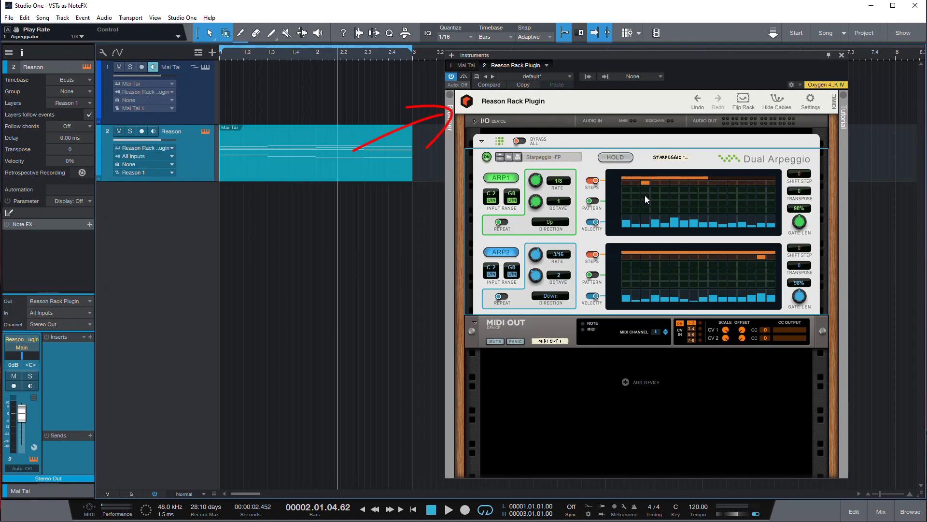
mouse_move(512, 328)
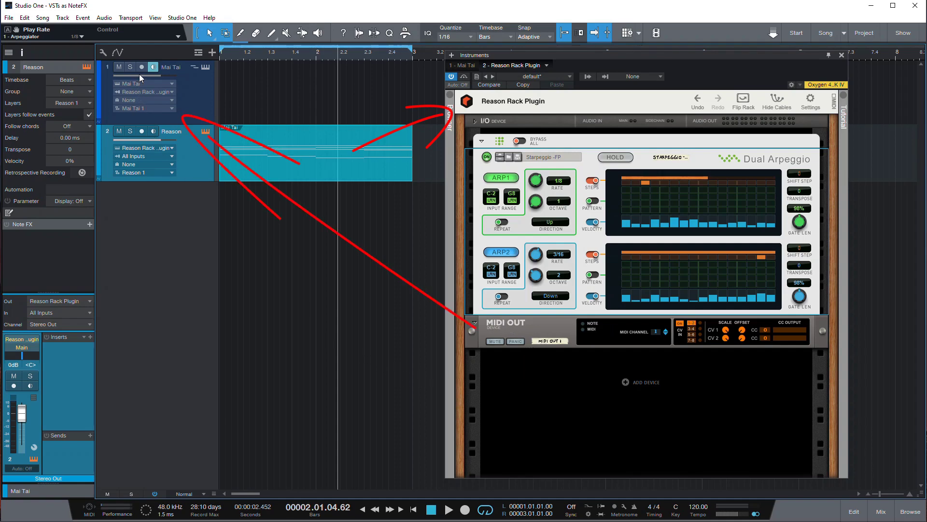
click(462, 65)
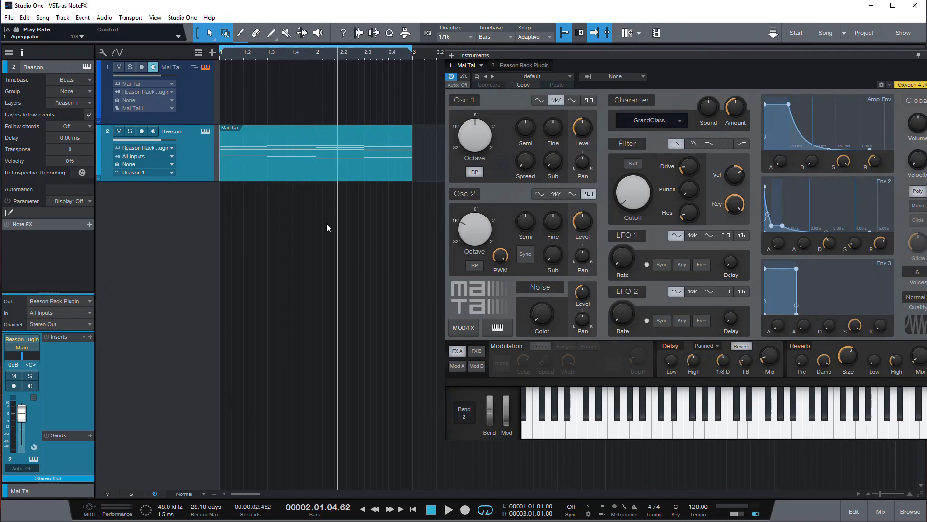
mouse_move(307, 191)
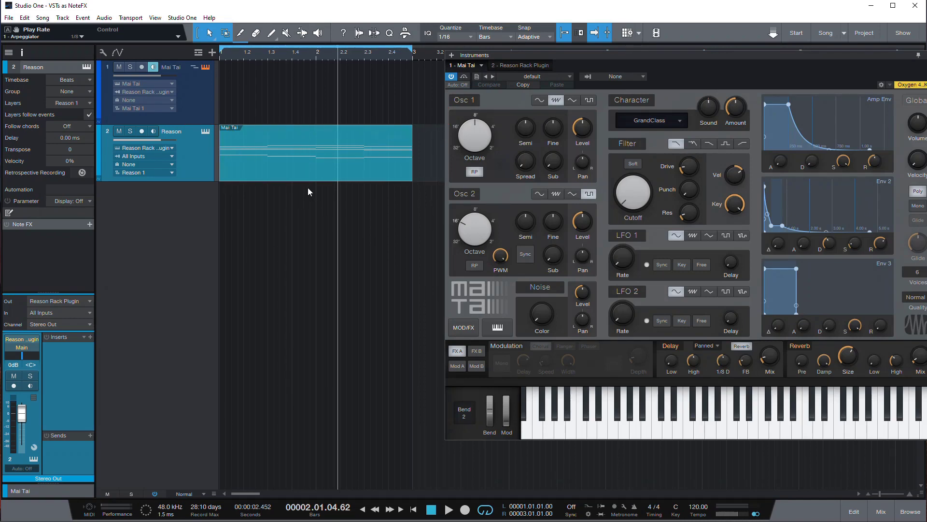
click(448, 509)
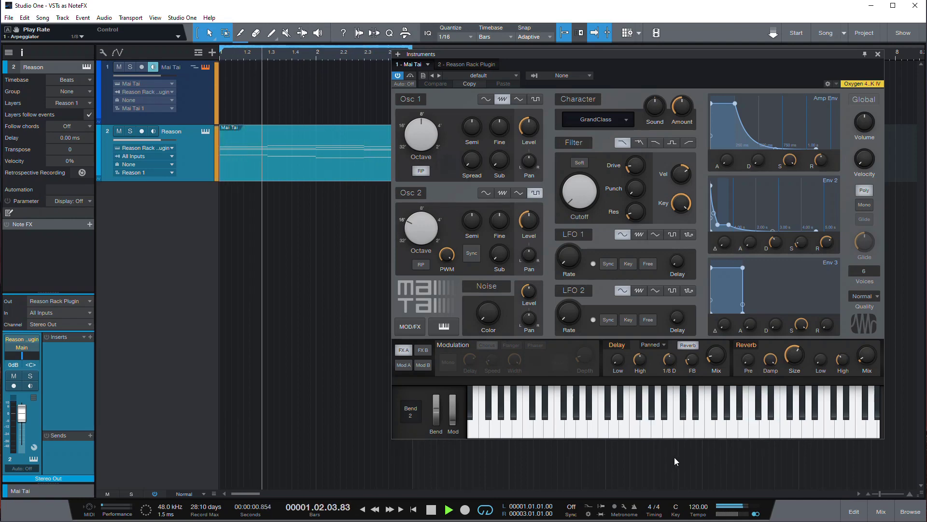
click(448, 509)
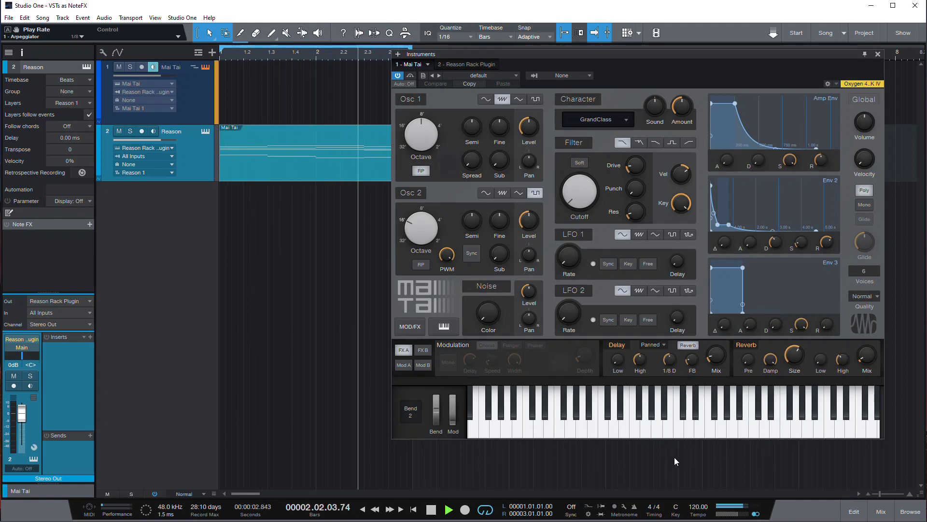
click(448, 509)
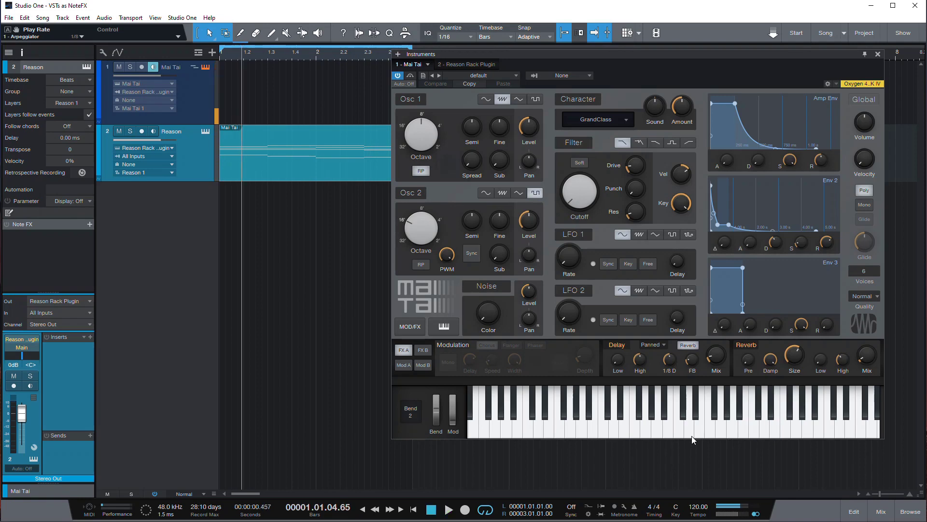
Step: Record the arpeggio's output as a MIDI clip on the armed Mai Tai track
click(878, 54)
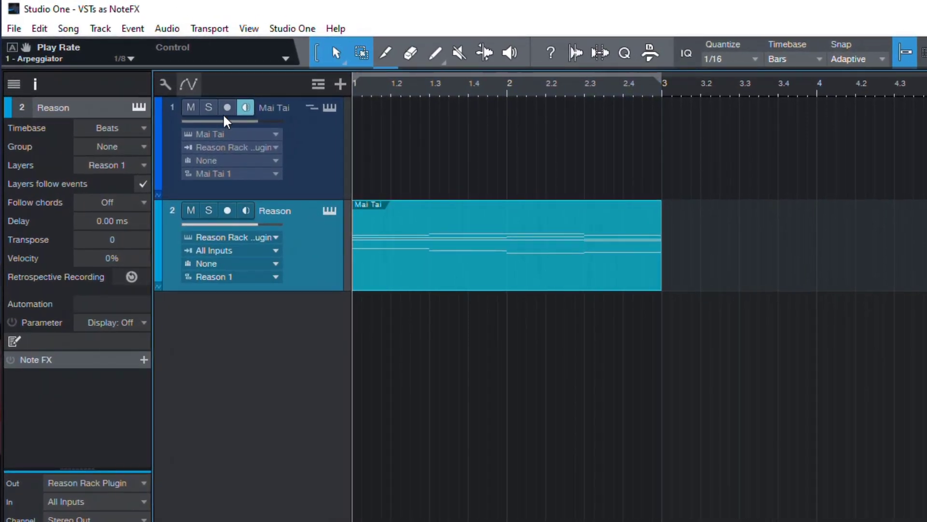
click(227, 107)
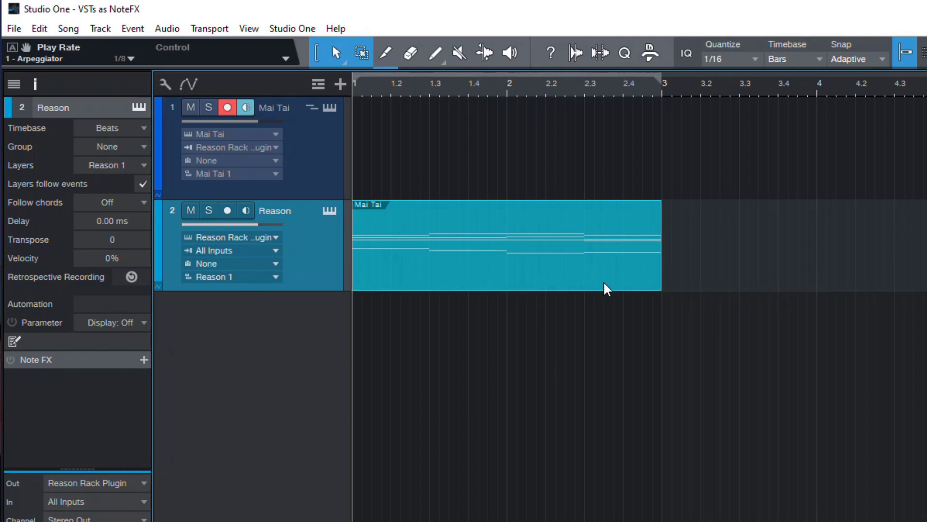
click(353, 83)
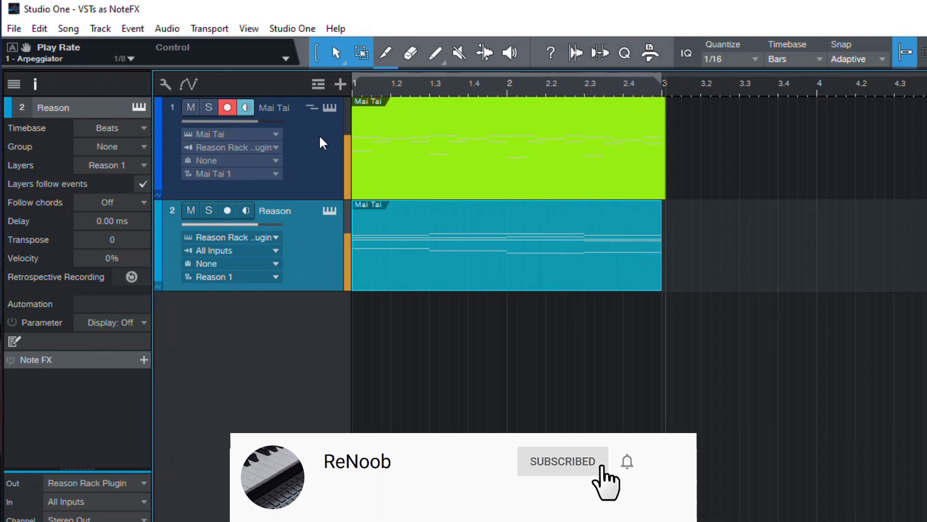
click(430, 110)
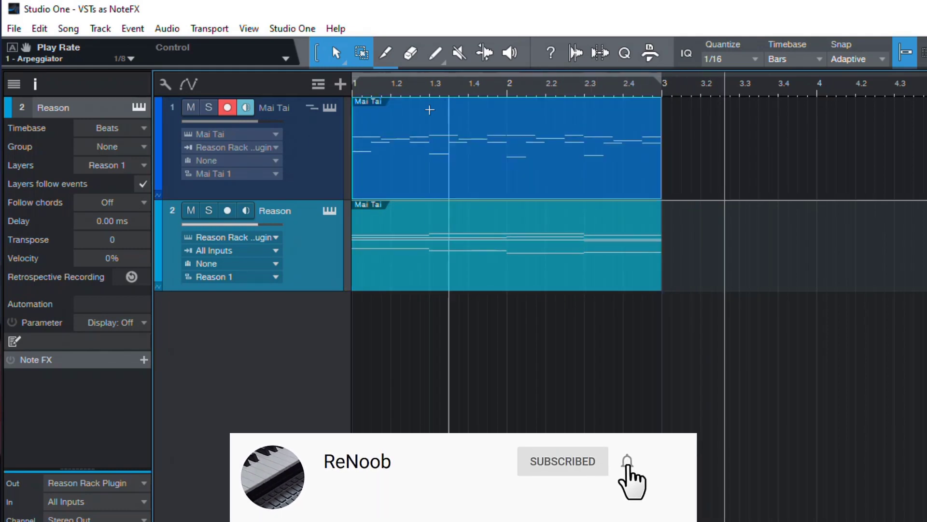
Step: Change the Mai Tai track's input selection after recording
click(231, 146)
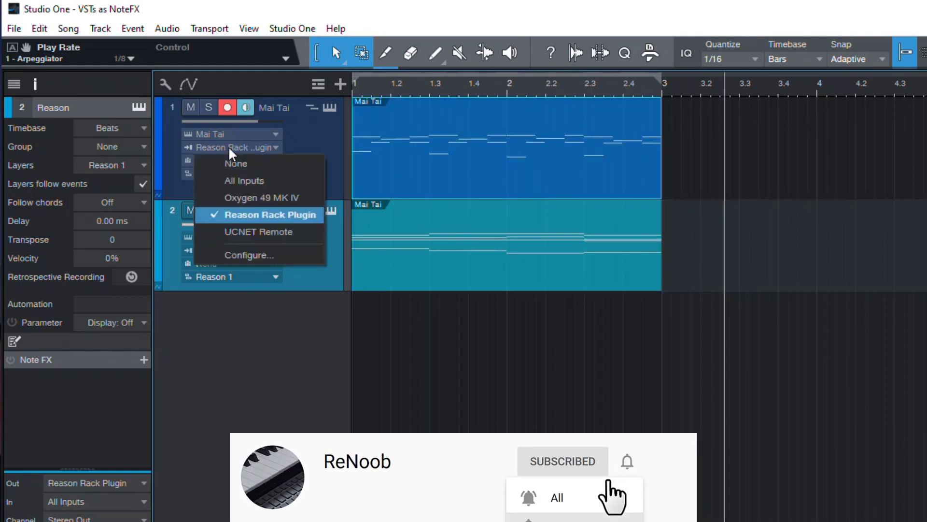
click(236, 164)
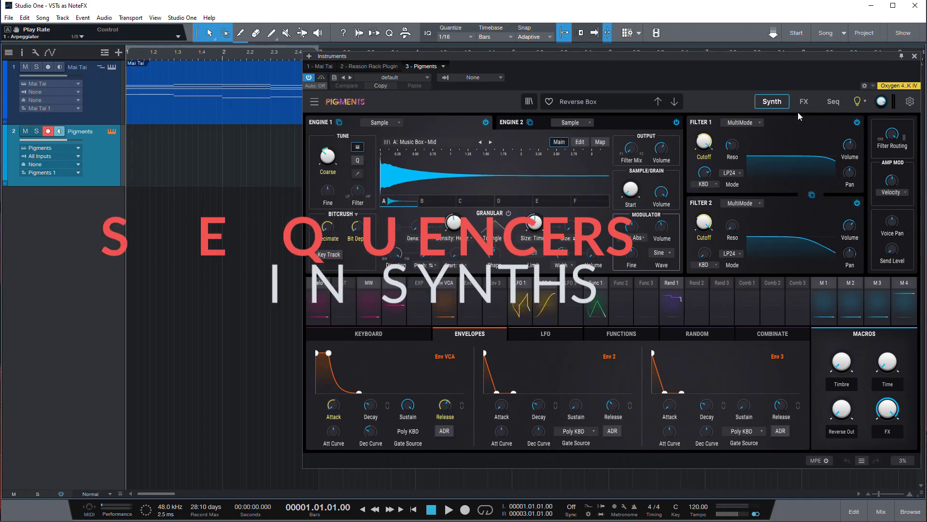
Step: Bypass Pigments' sound engines on its Synth page so it stays silent
click(833, 101)
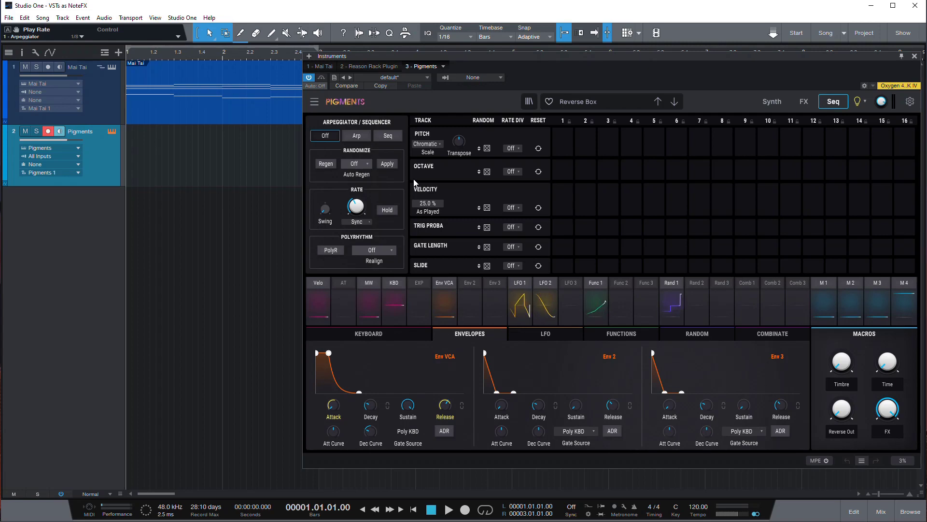
mouse_move(420, 144)
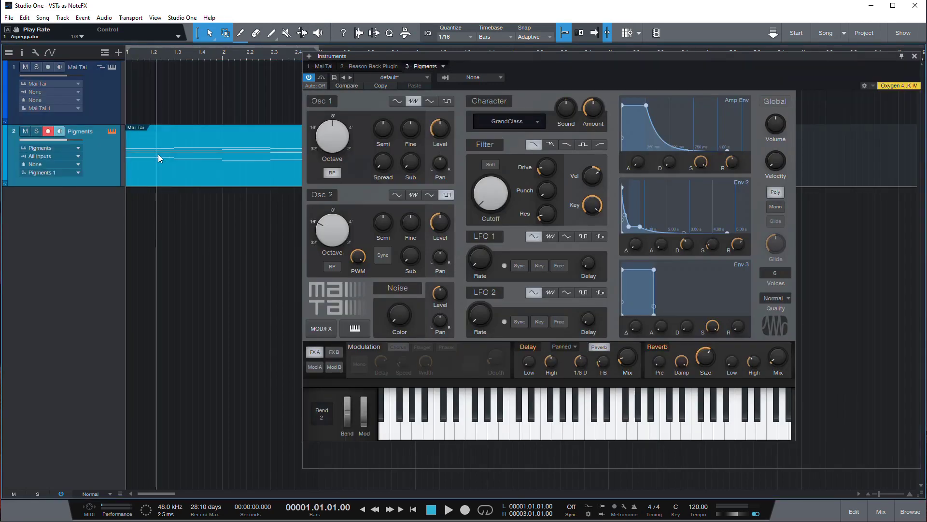
click(833, 102)
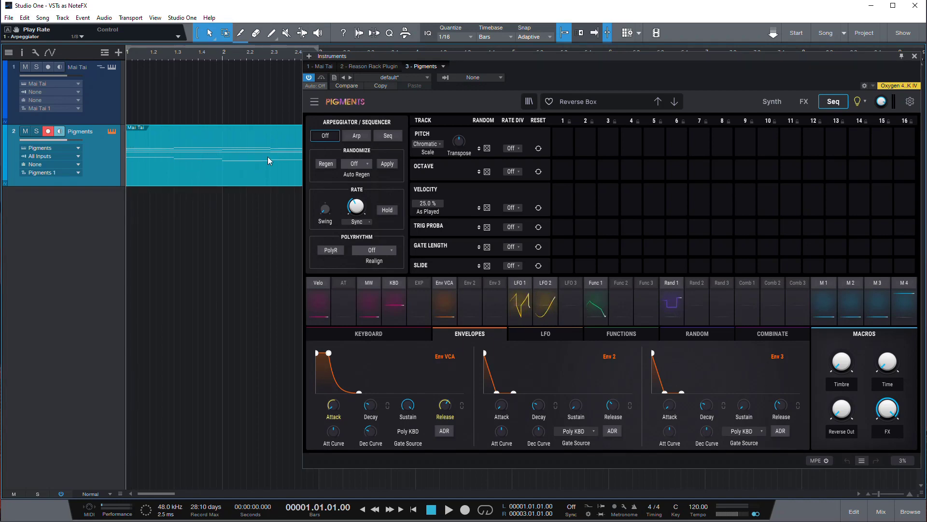
mouse_move(765, 115)
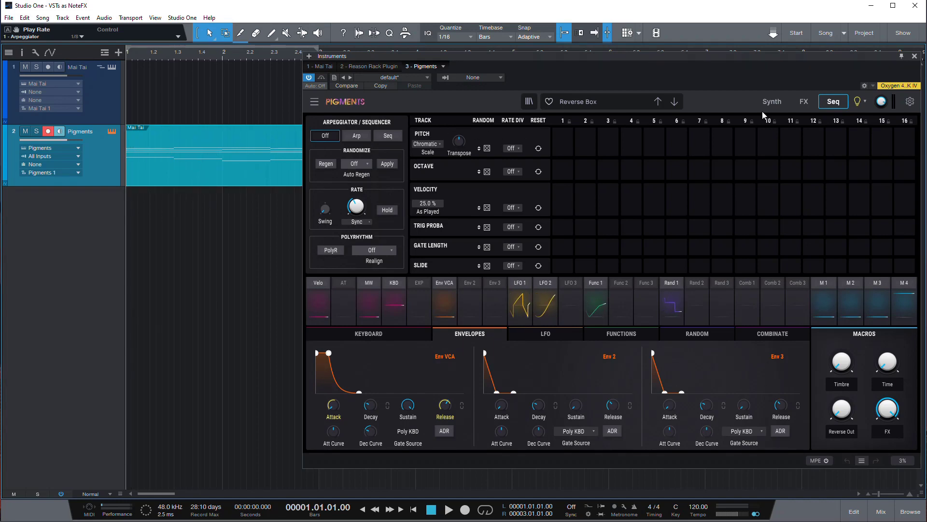
click(771, 101)
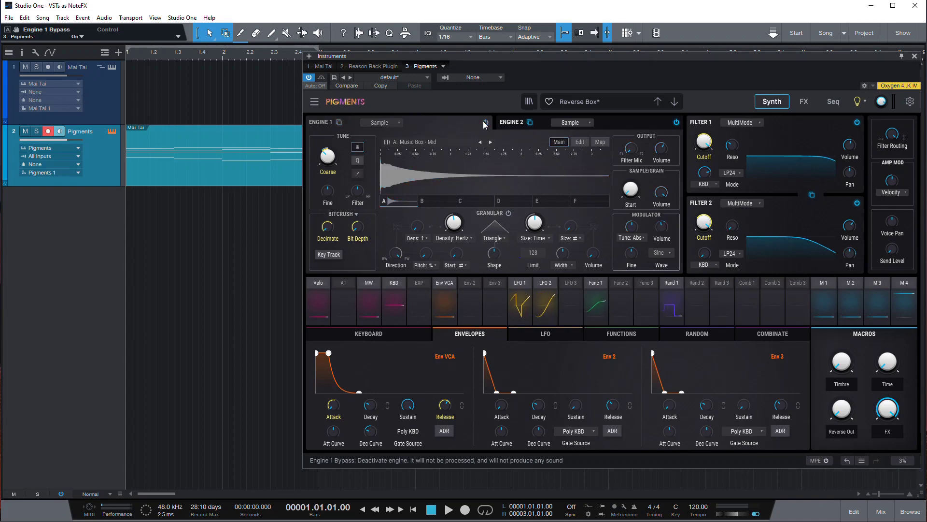
click(485, 123)
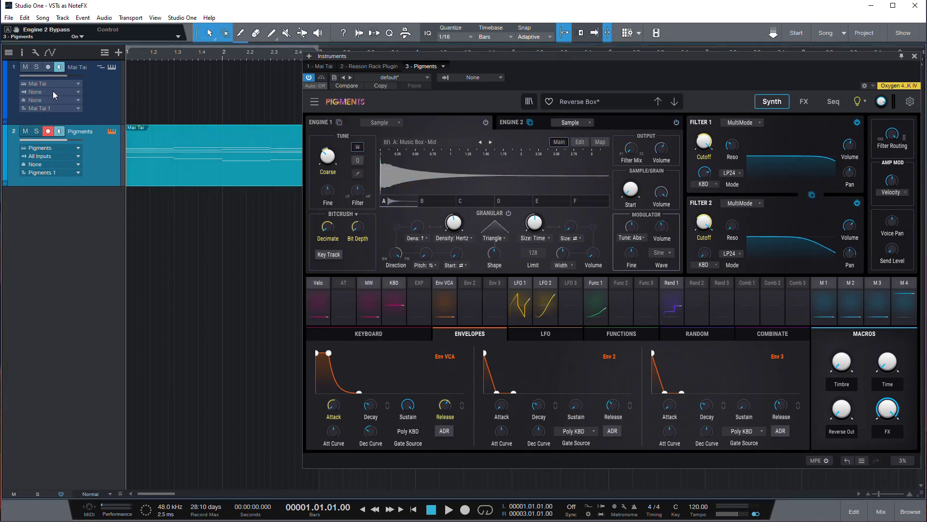
Step: Set the Mai Tai track's input to Pigments and return to the Seq page
click(50, 92)
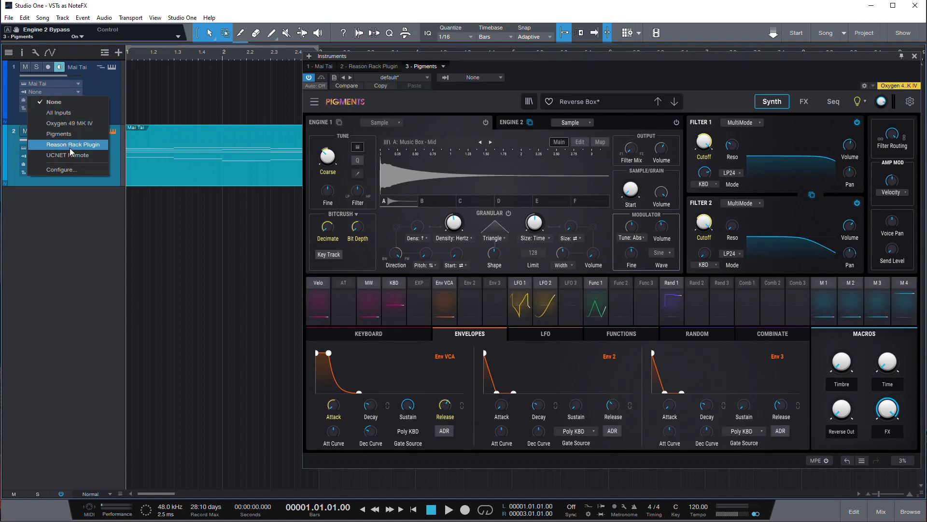
click(59, 133)
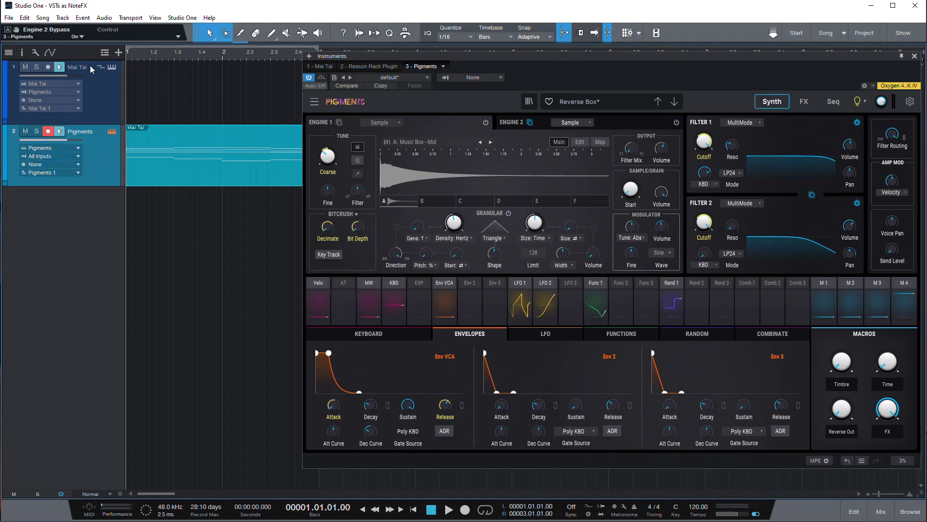
mouse_move(784, 122)
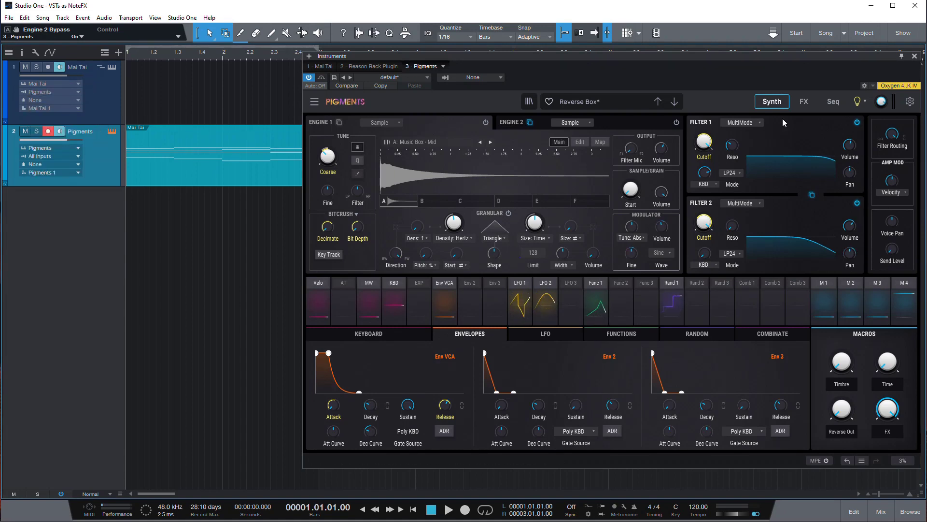
click(832, 101)
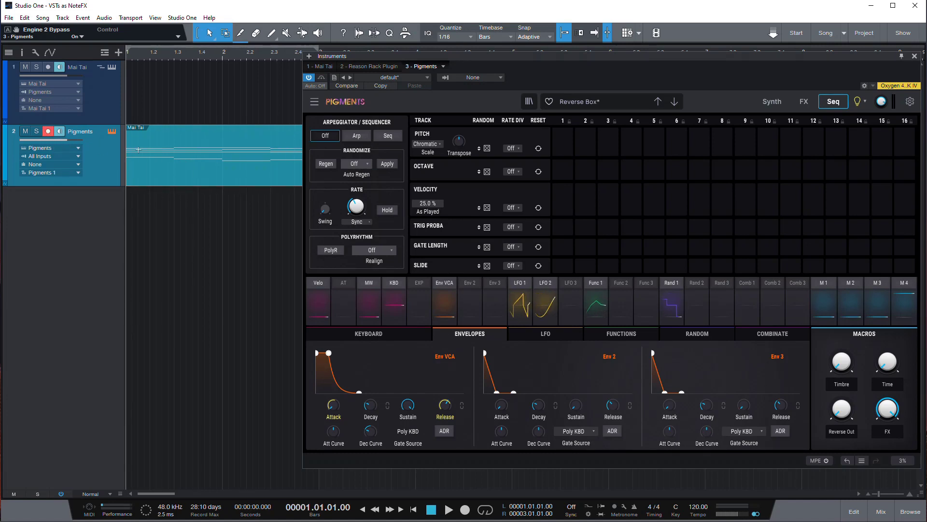
Step: Enable Pigments' Arp with Auto Regen every 1/8 bar while playing
click(448, 509)
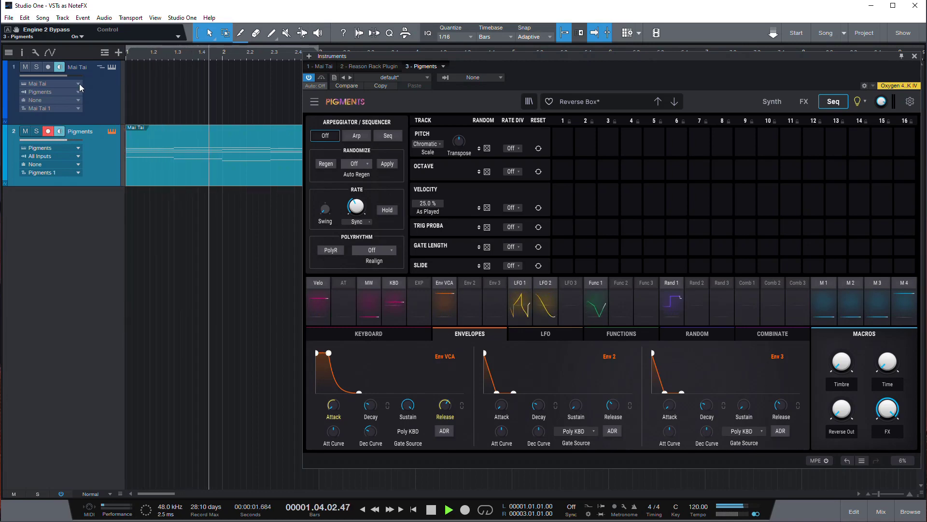
click(448, 509)
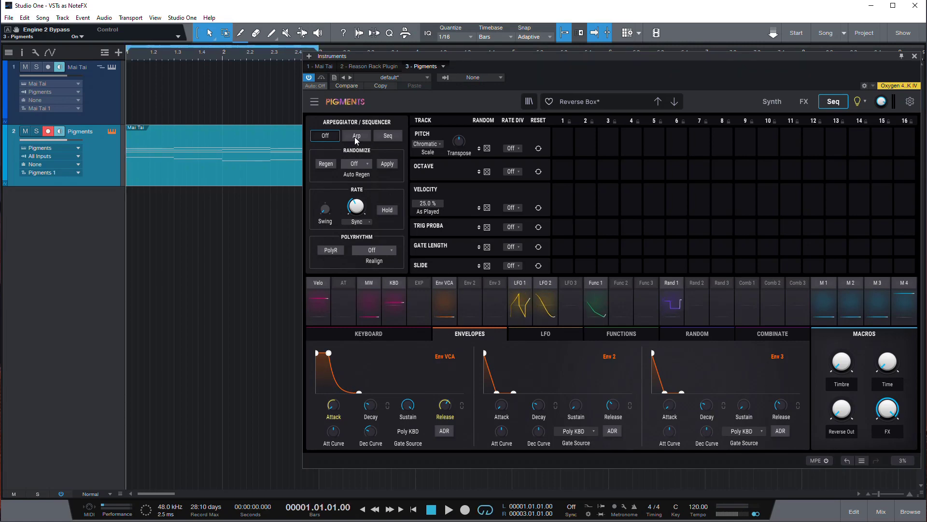
click(447, 509)
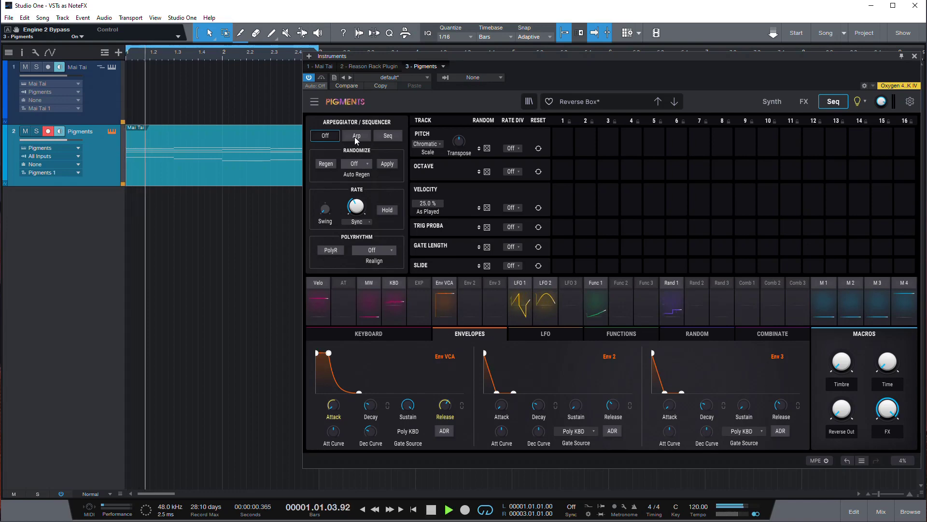
click(356, 135)
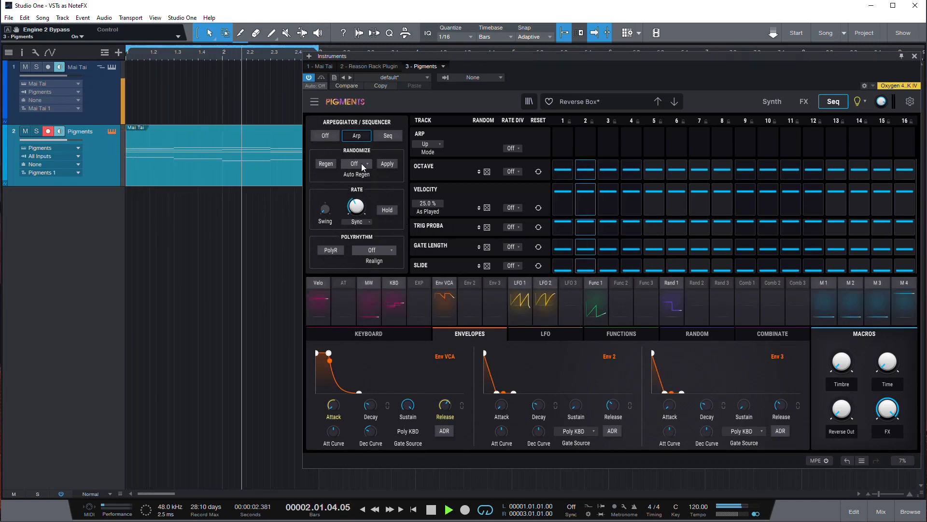
click(355, 173)
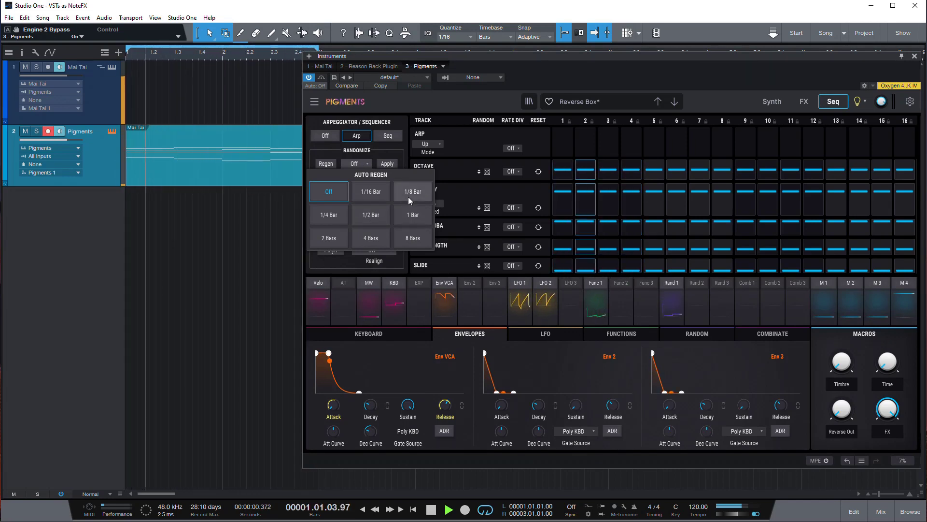
click(412, 191)
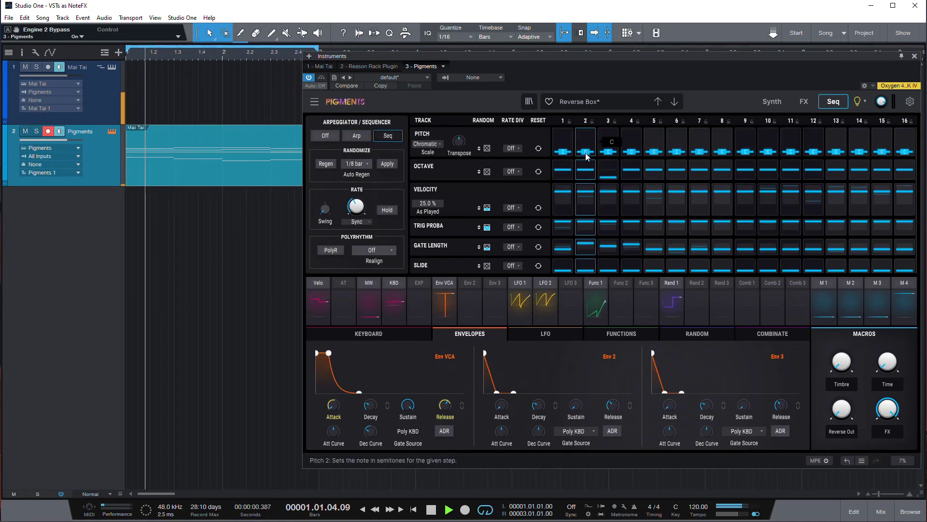
Step: Edit sequencer step 2's pitch and choose a sequencer scale
click(448, 509)
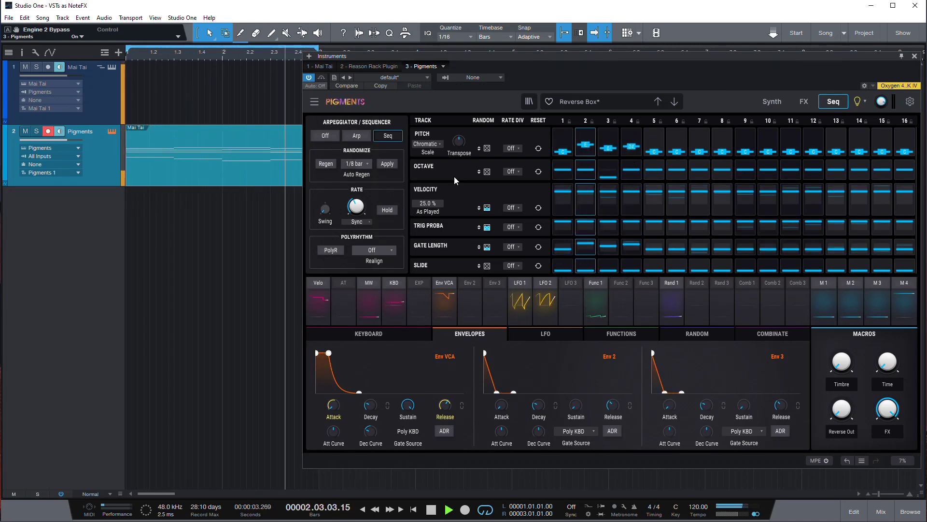
click(426, 144)
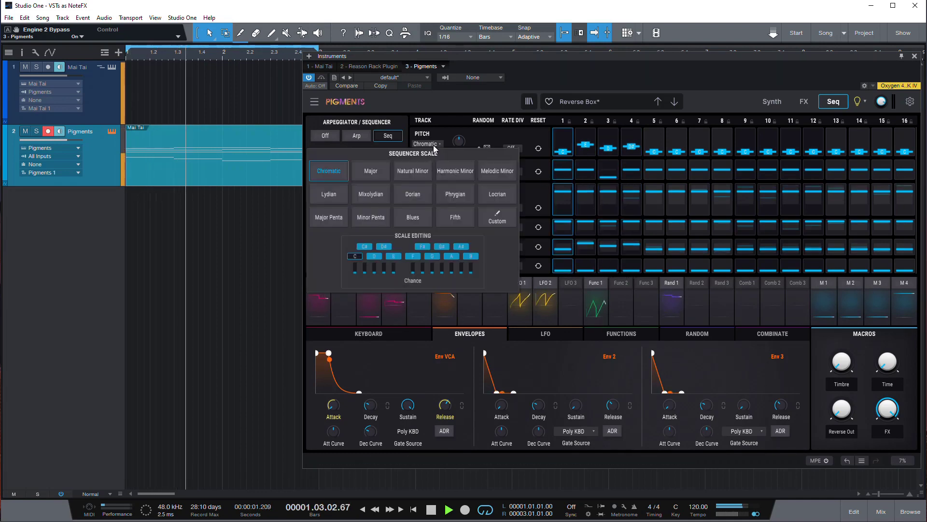
click(370, 170)
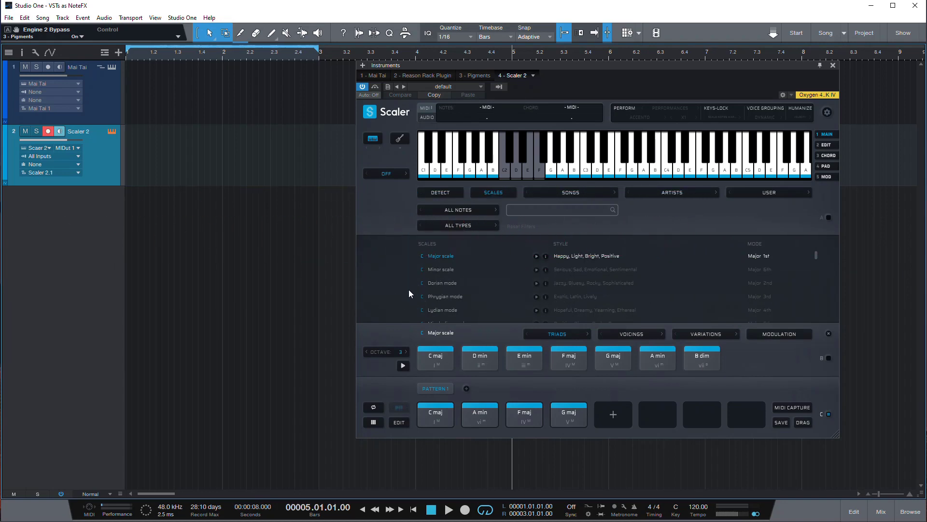
Step: Set Mai Tai's input to Scaler 2 and audition the A min chord with voice grouping toggled
click(567, 412)
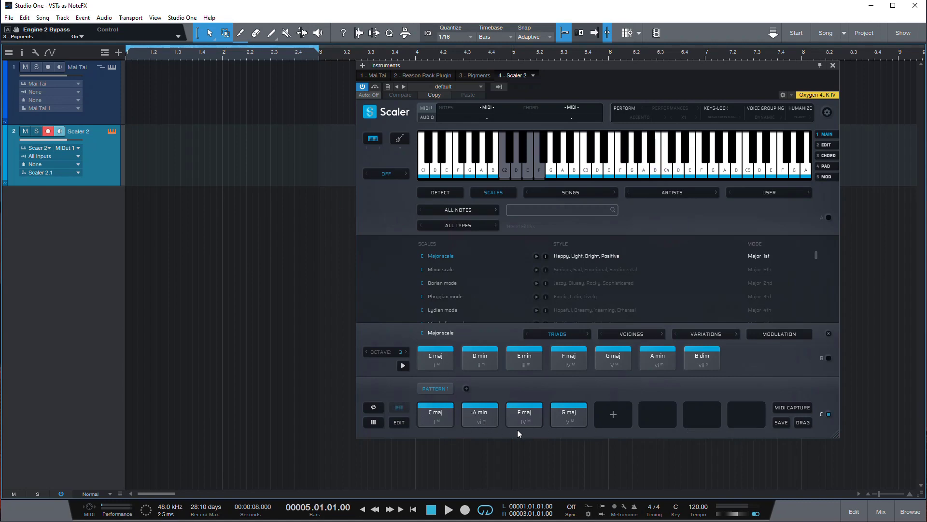
click(50, 92)
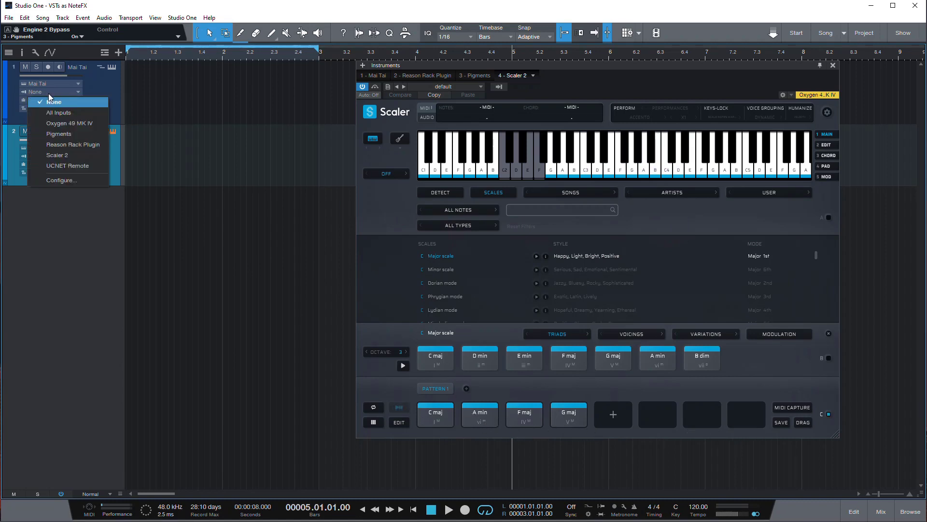
mouse_move(57, 154)
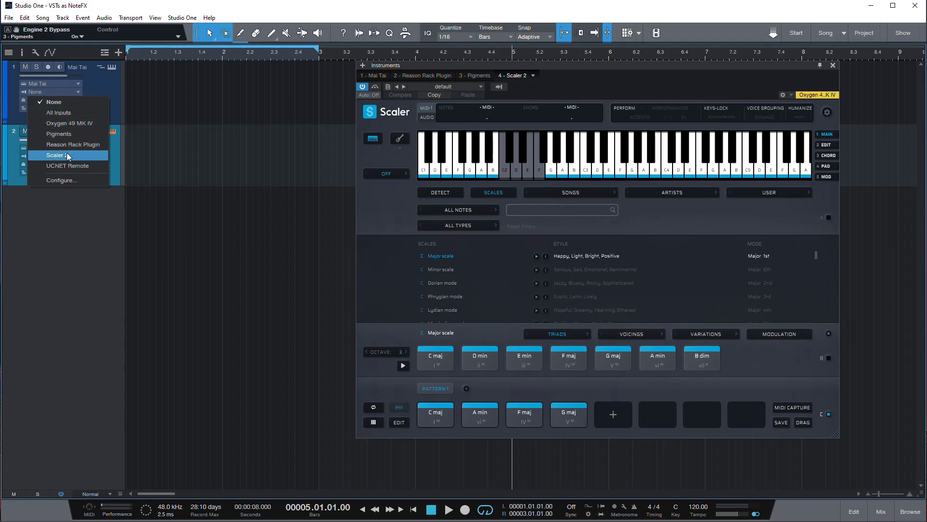
click(57, 154)
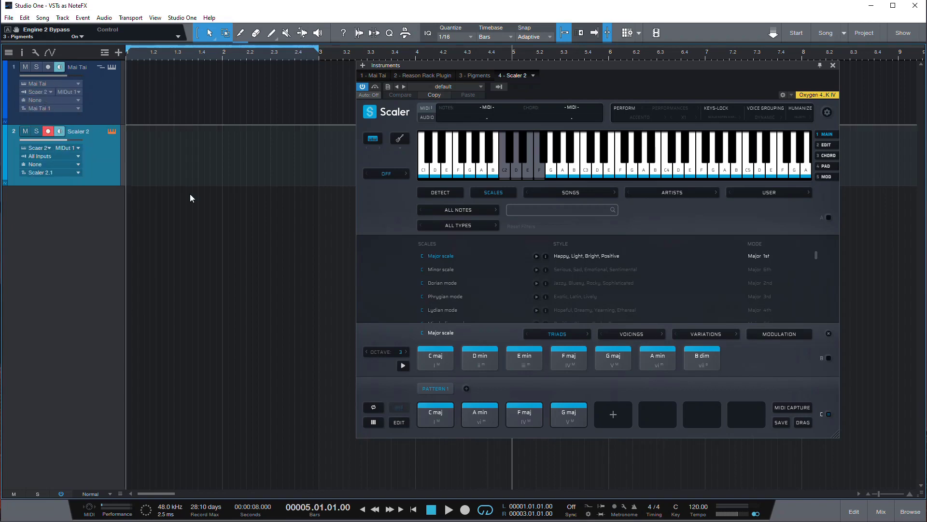
mouse_move(263, 320)
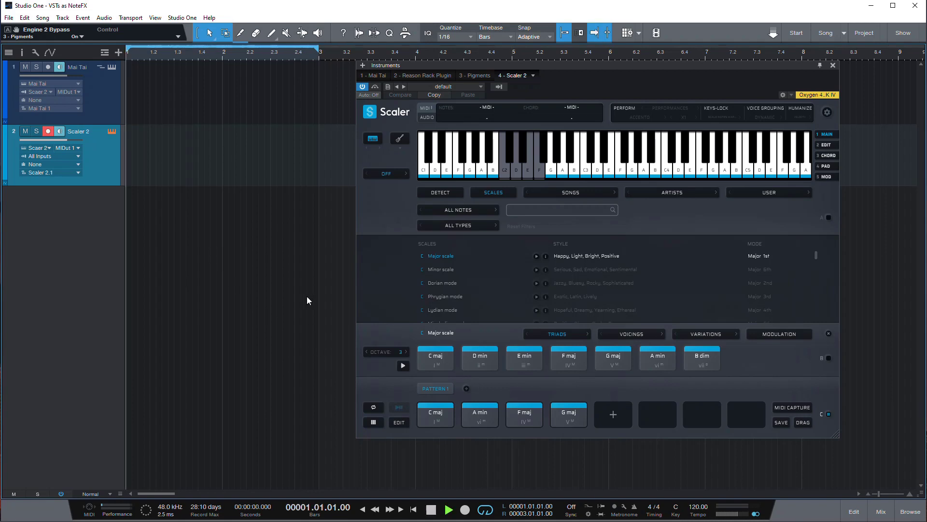
click(479, 412)
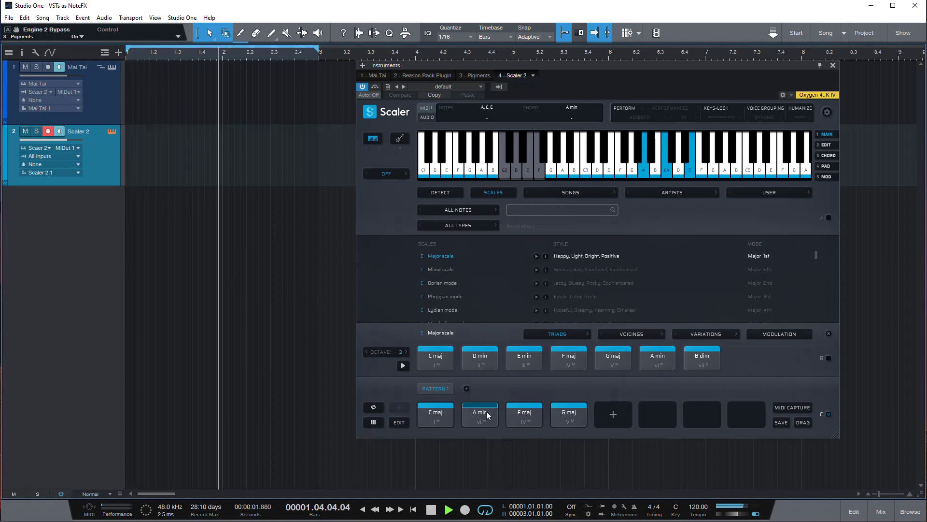
click(567, 413)
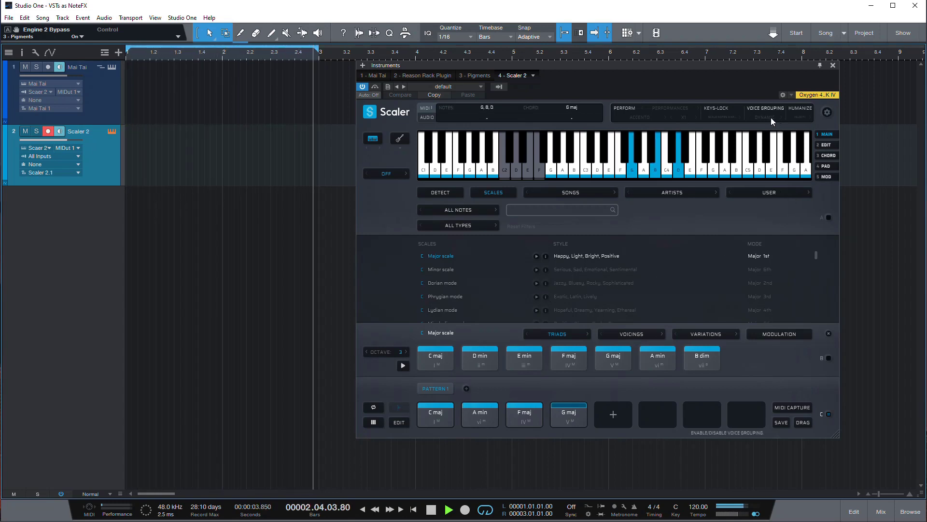
click(479, 413)
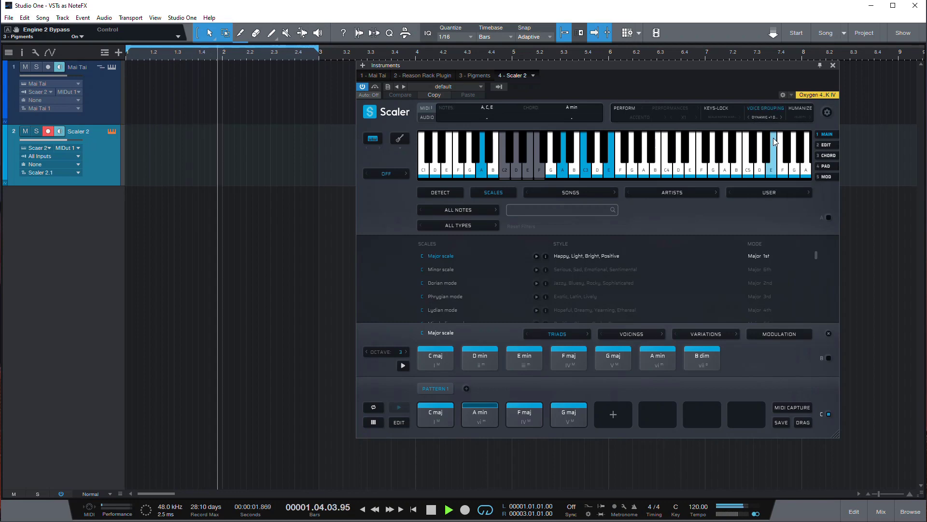
click(568, 412)
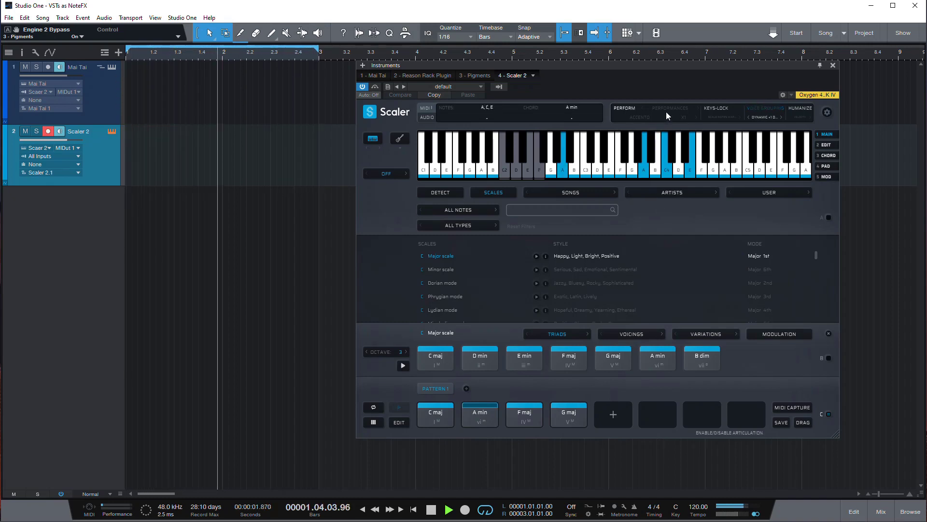
Step: Enable Scaler's Perform expressions, trying Breve then settling on Crescendo
click(670, 109)
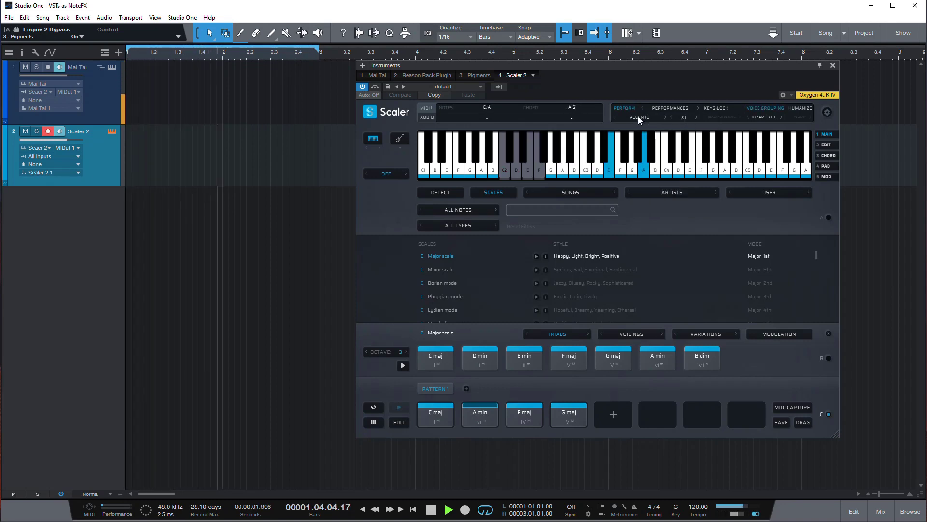
click(640, 117)
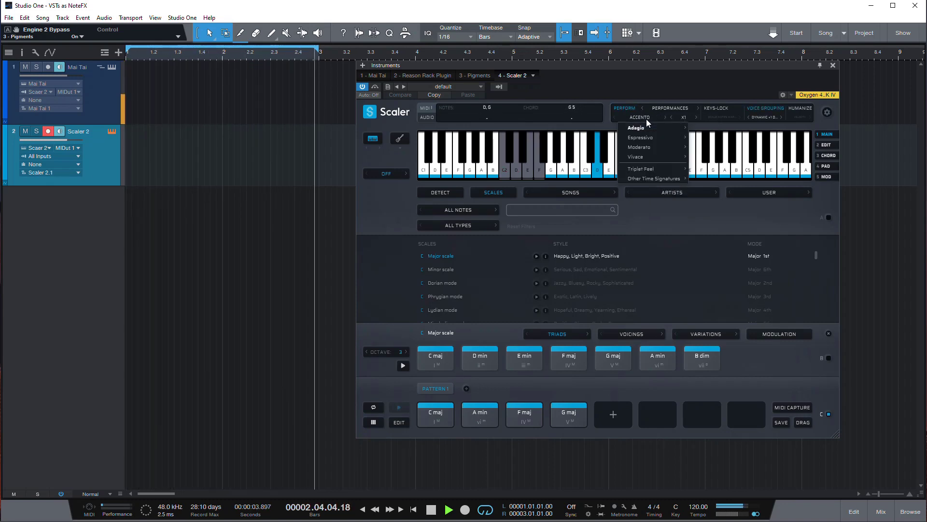
click(637, 128)
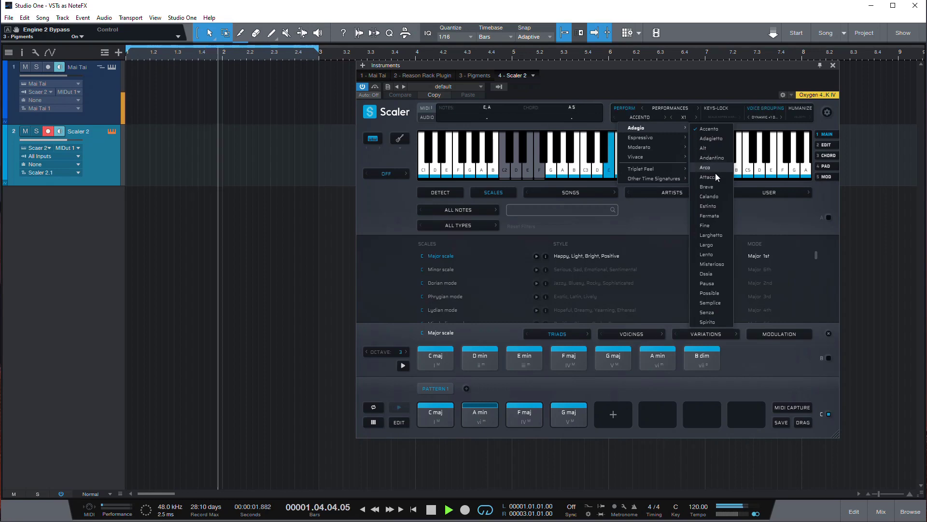
click(706, 187)
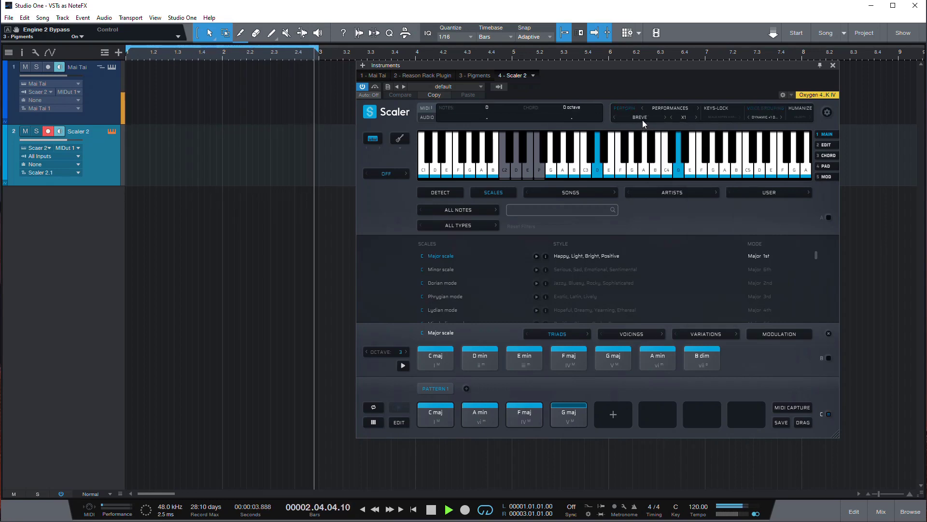
click(624, 108)
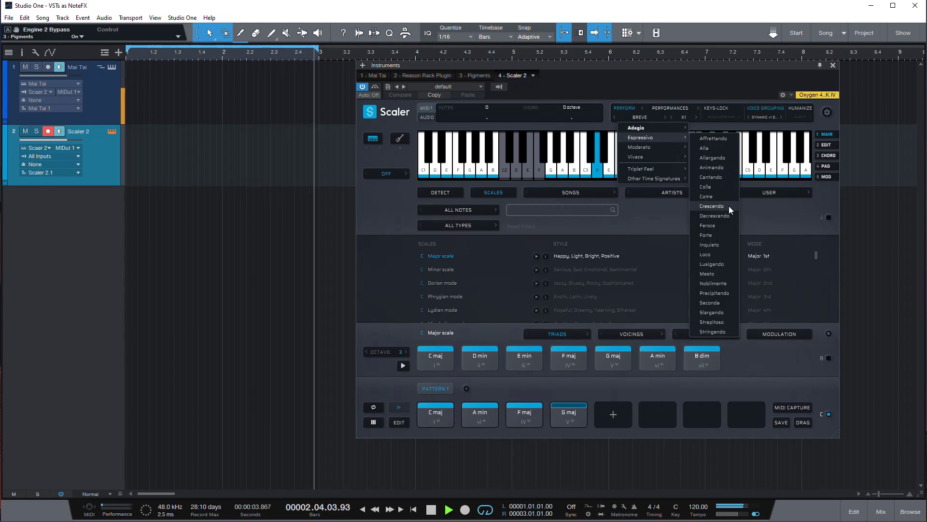
click(712, 206)
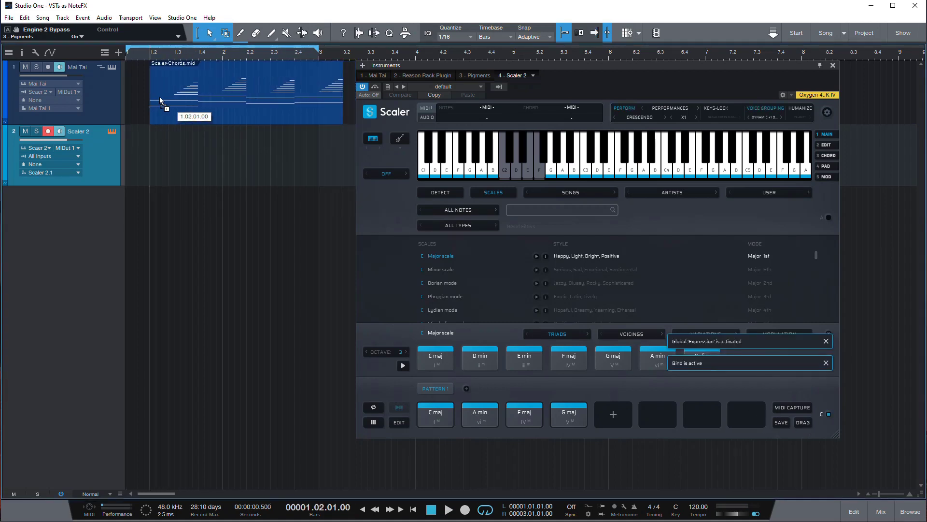
Step: Set Mai Tai's MIDI input back to None, disconnecting it from Scaler
click(372, 75)
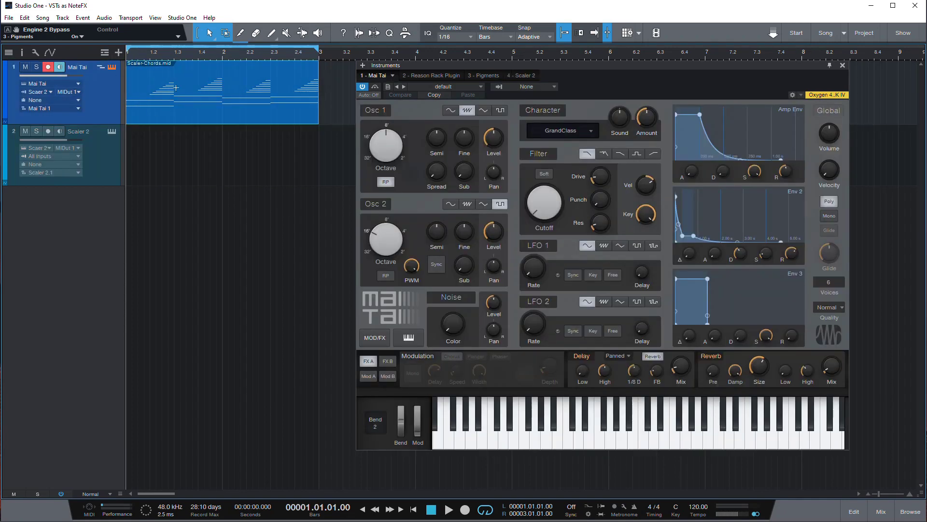
click(42, 92)
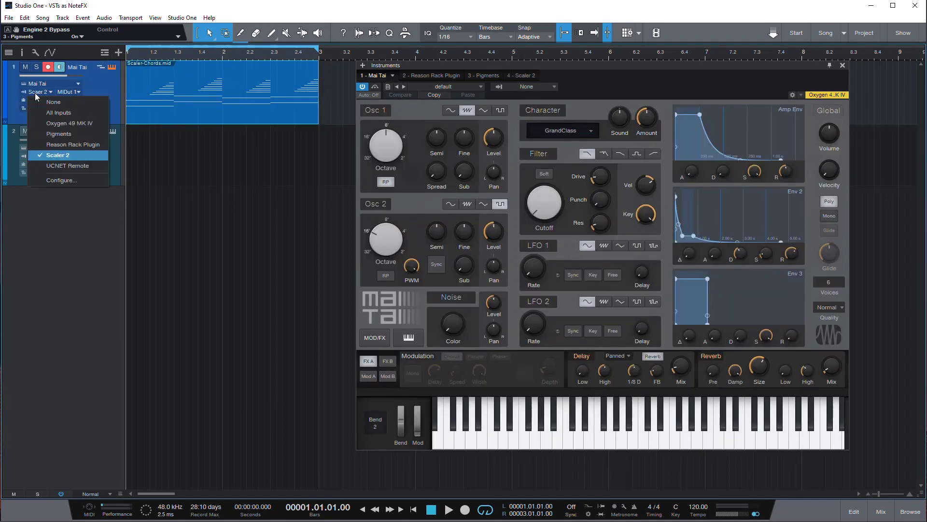
click(57, 155)
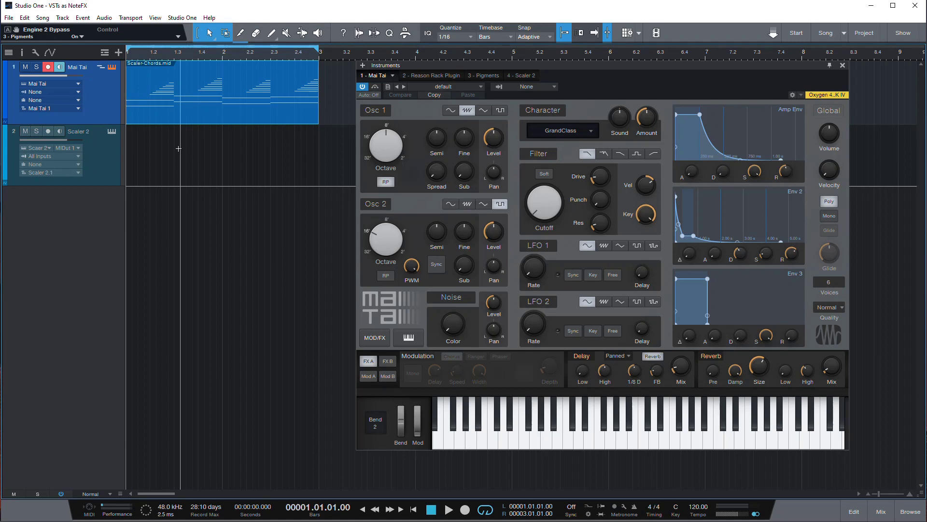
click(448, 510)
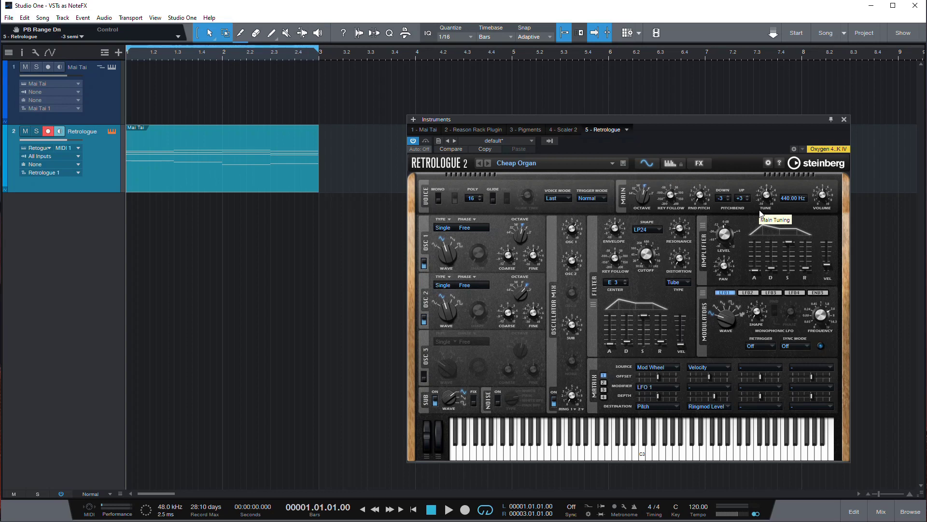
mouse_move(676, 219)
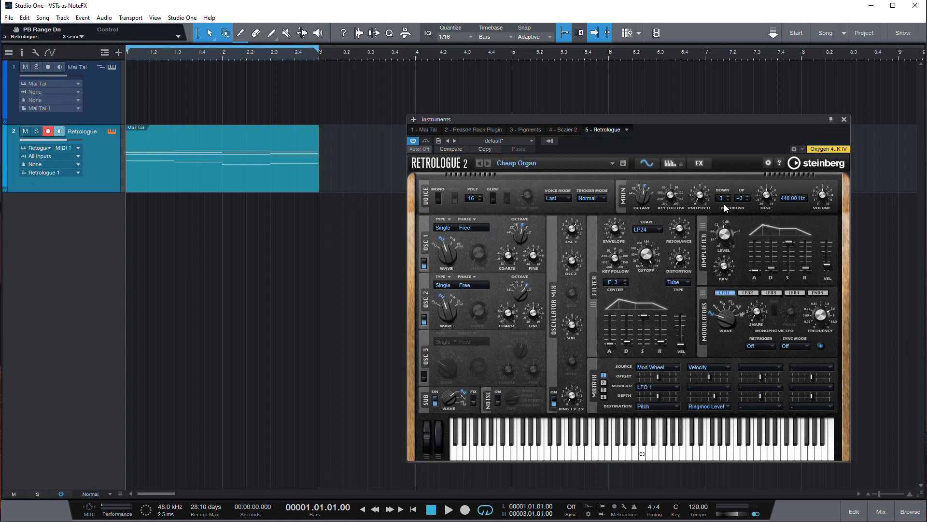
Step: Turn on Retrologue's arpeggiator, try Dance Arp 04, then load Bass&Chord Arp 11
click(671, 164)
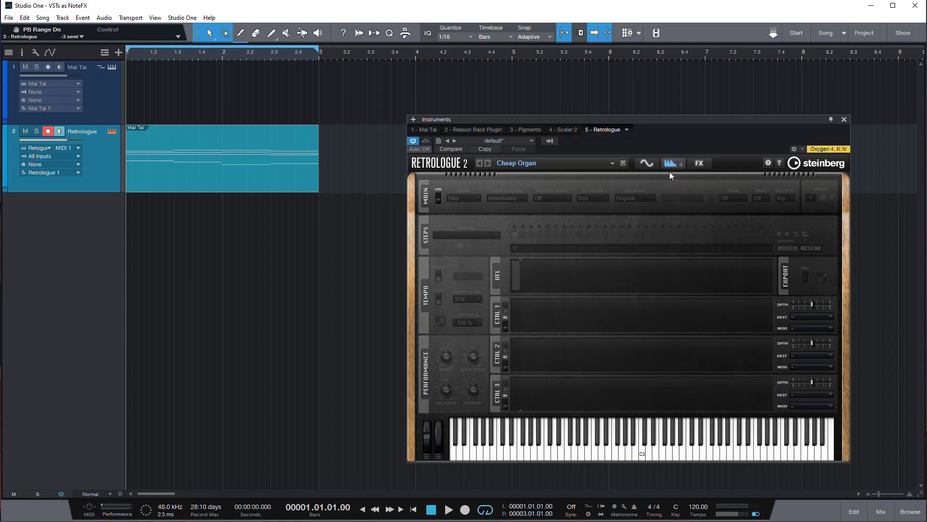
mouse_move(439, 198)
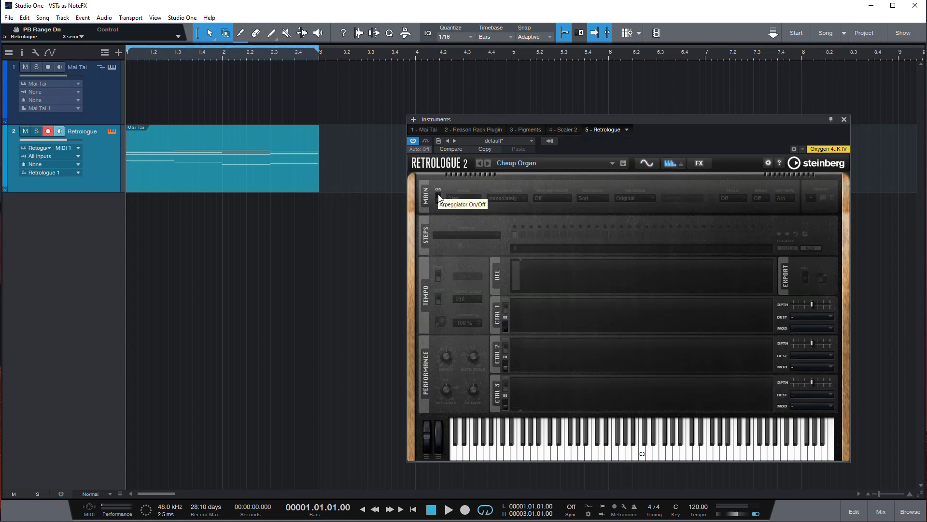
click(438, 190)
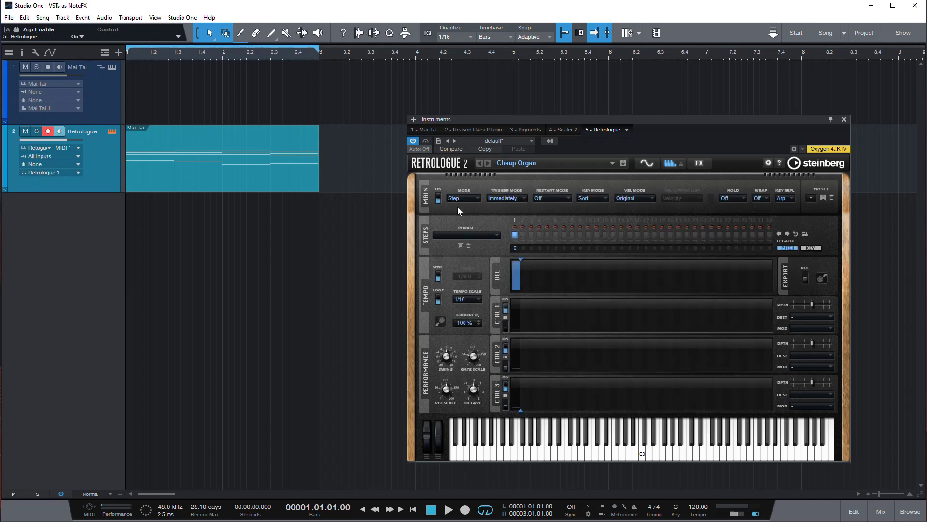
click(460, 245)
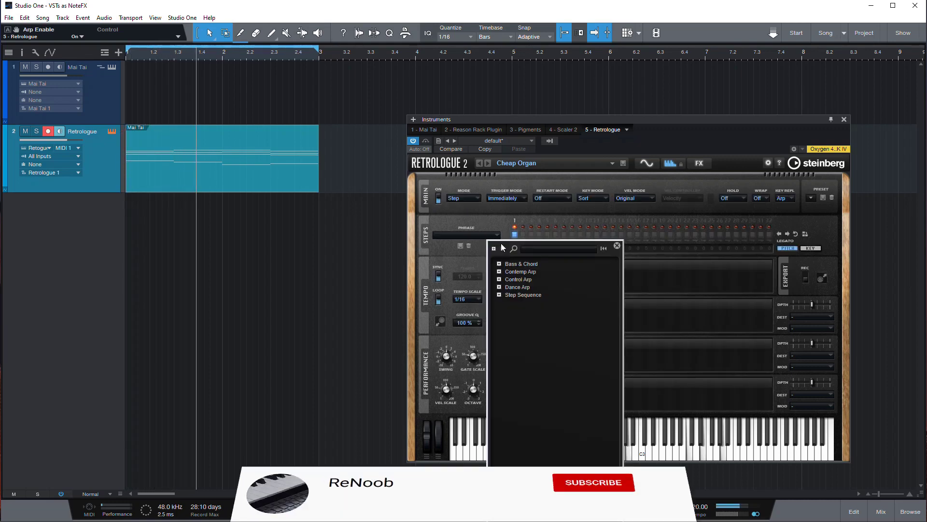
click(593, 482)
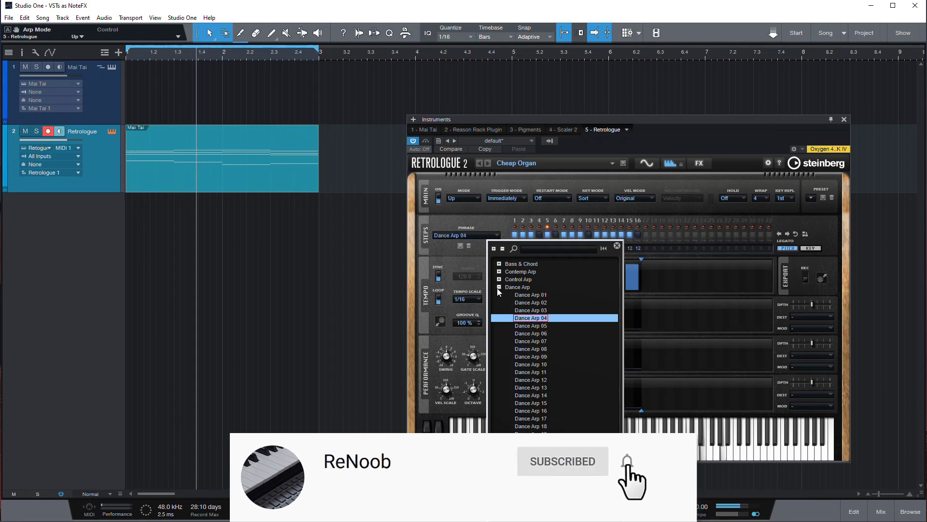
click(627, 462)
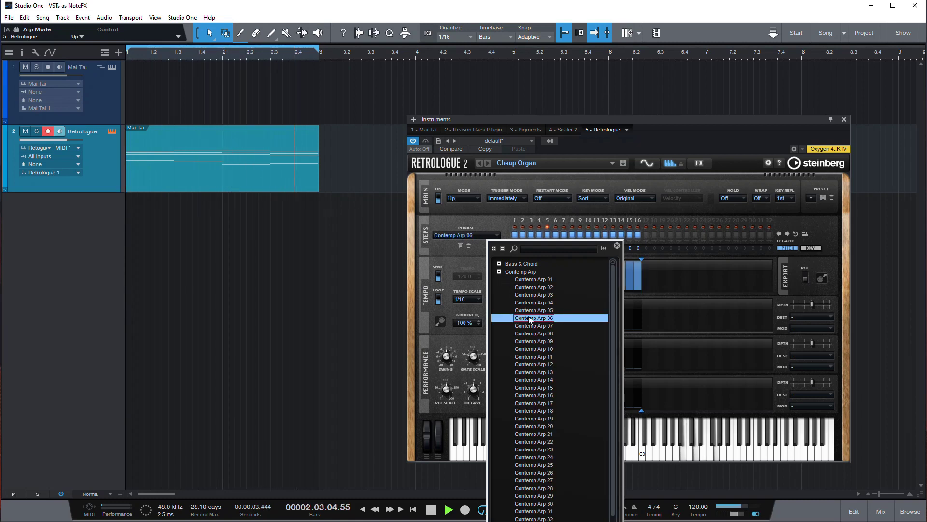
click(523, 263)
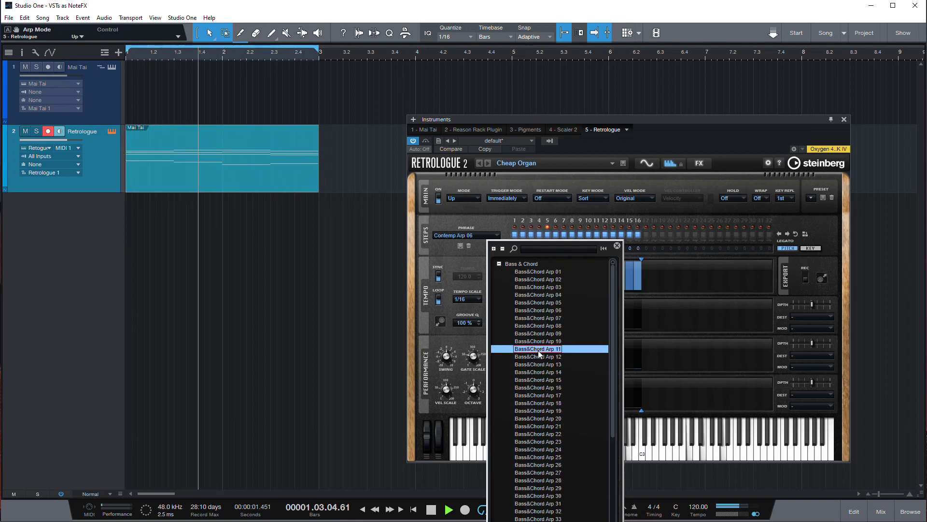
click(538, 348)
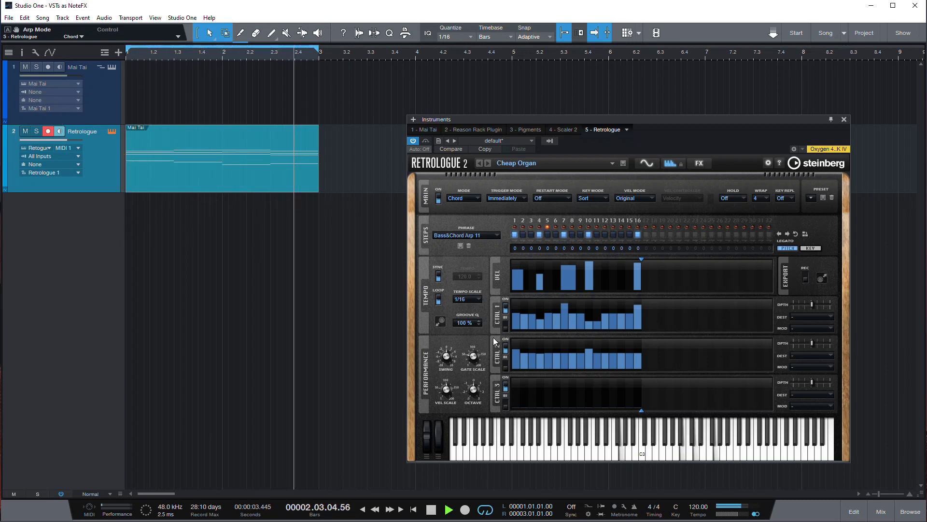
click(50, 92)
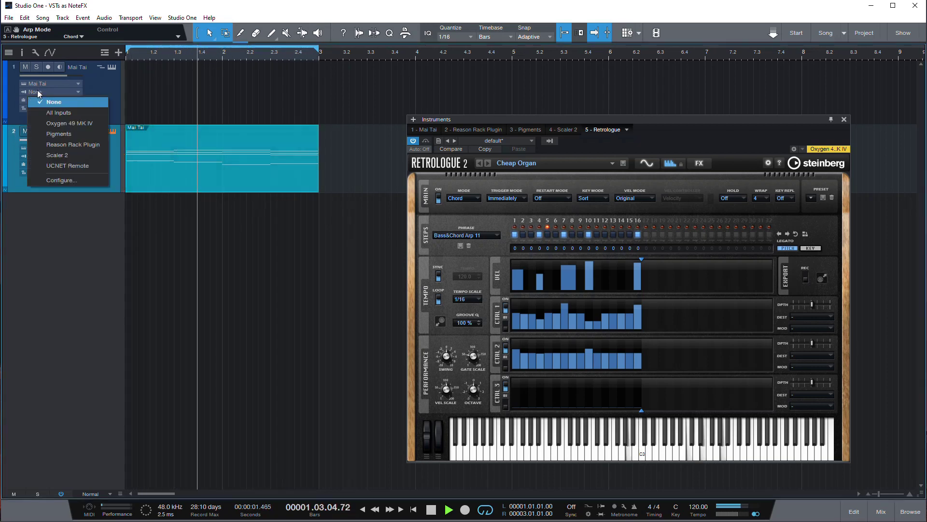
mouse_move(59, 134)
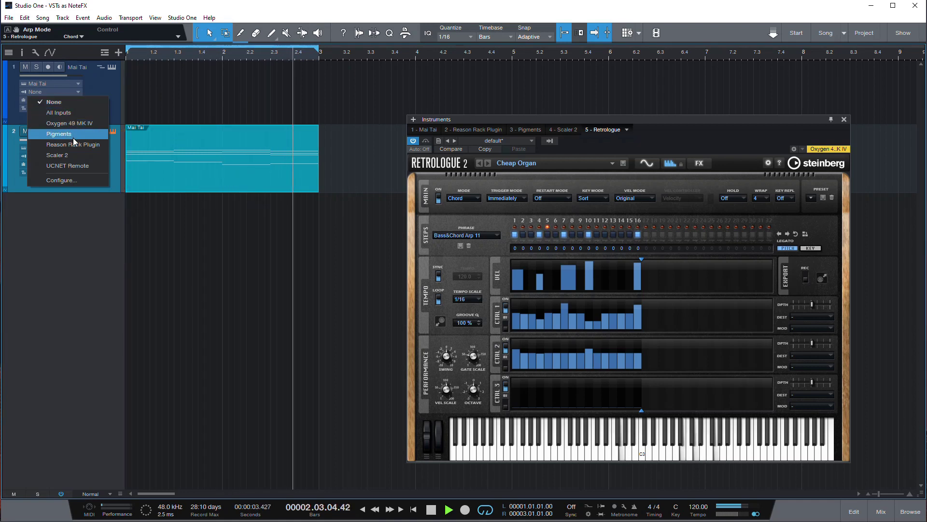
mouse_move(58, 105)
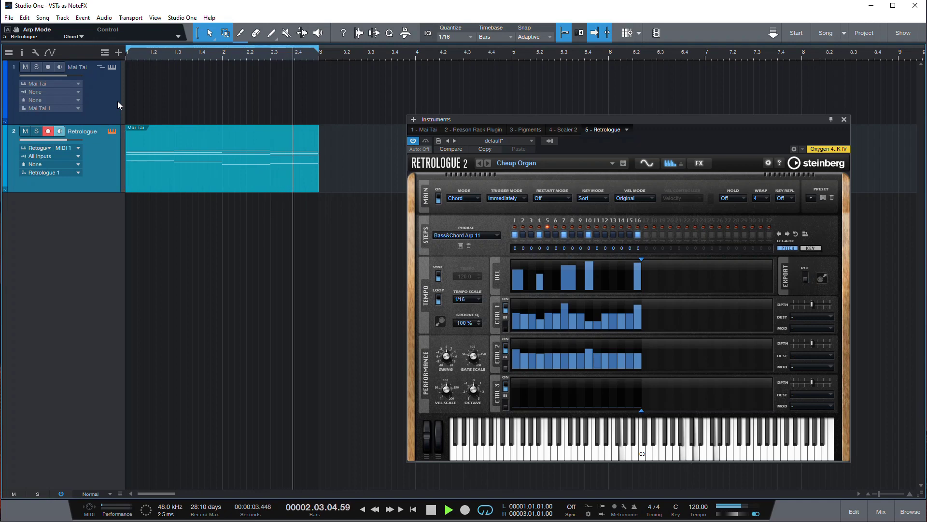
click(448, 509)
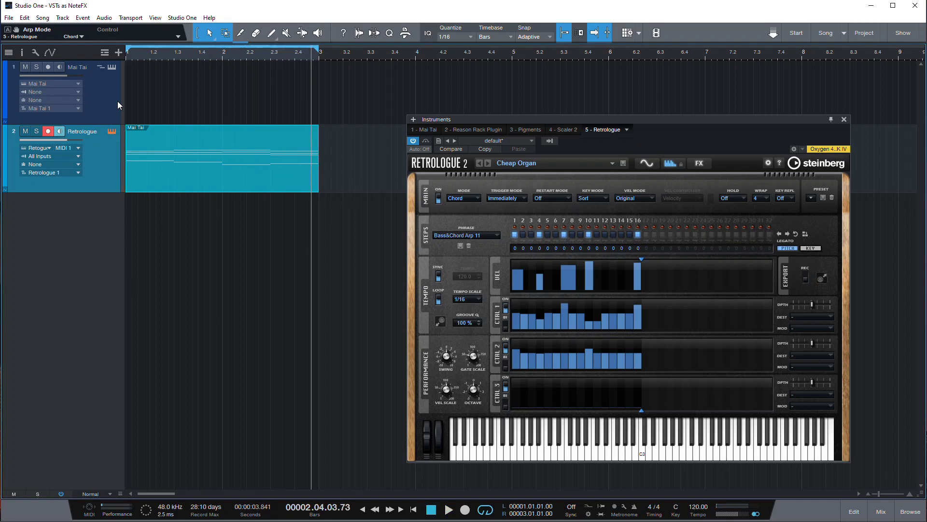